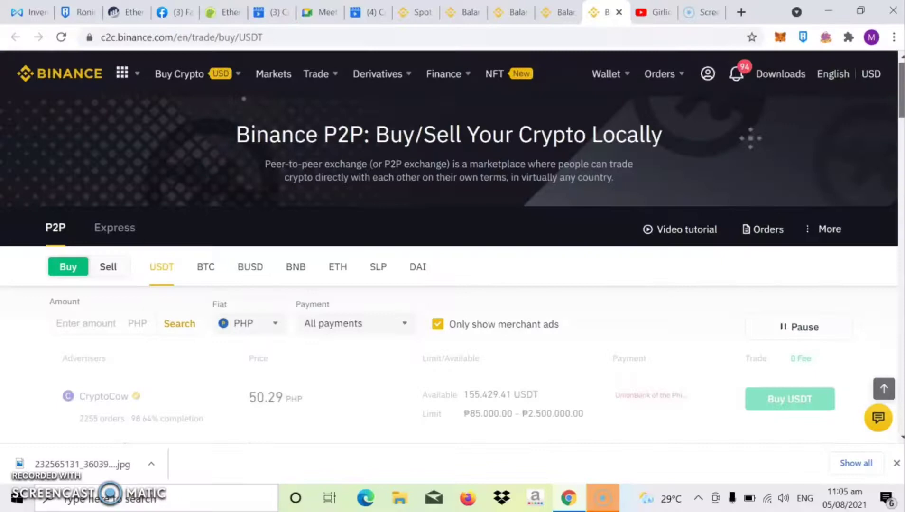
{"action": "mouse_move", "coordinate": [625, 74]}
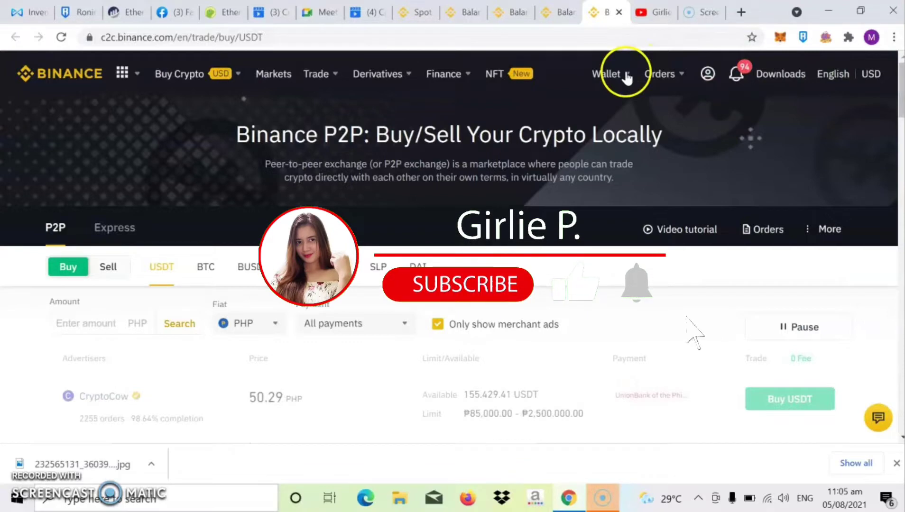
Go to the P2P wallet and reveal hidden balances, showing USDT at 0.00000000
{"action": "left_click", "coordinate": [457, 285]}
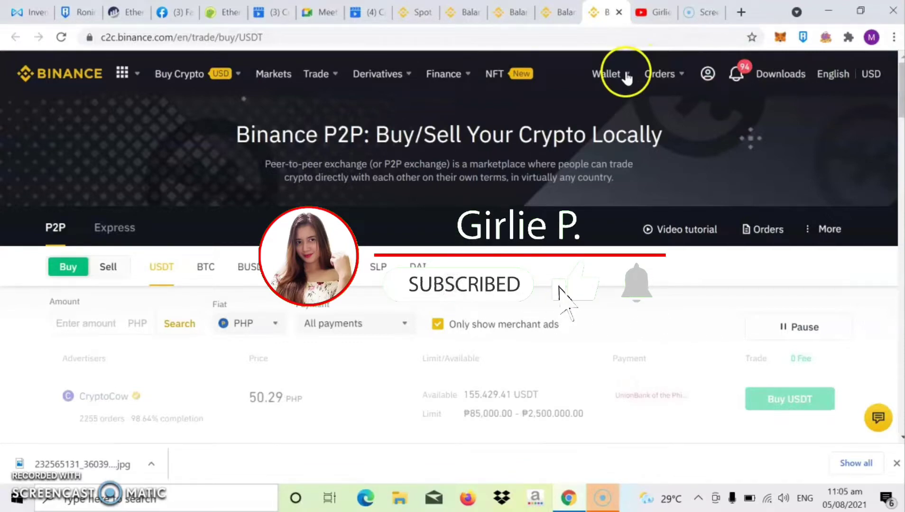
{"action": "mouse_move", "coordinate": [638, 294]}
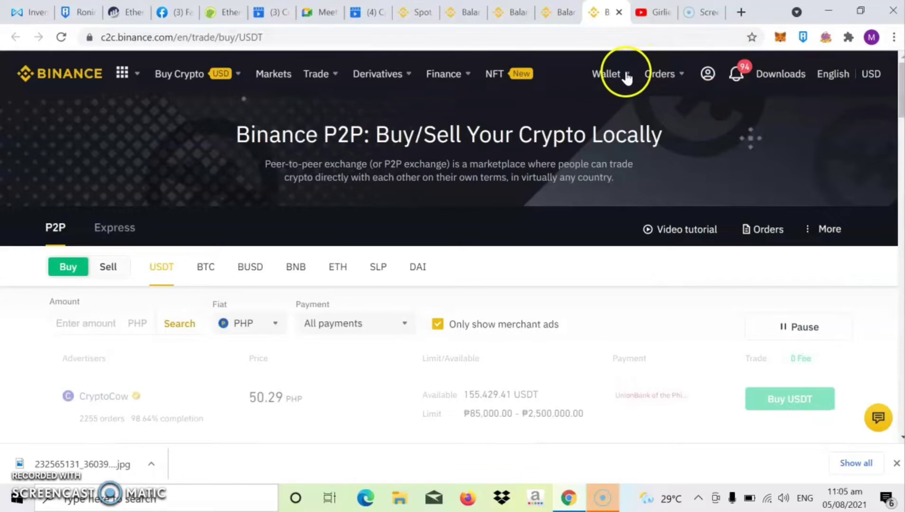
{"action": "left_click", "coordinate": [606, 74]}
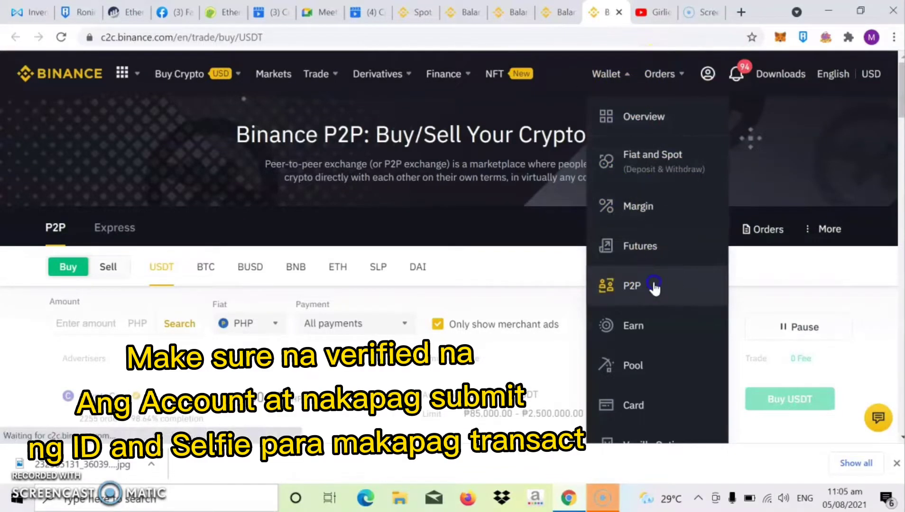
{"action": "left_click", "coordinate": [632, 286]}
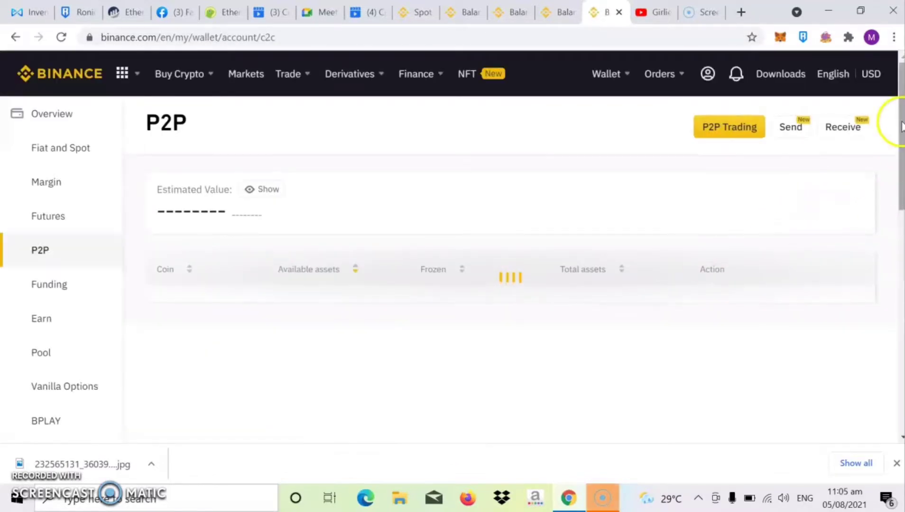
{"action": "scroll", "scroll_direction": "down", "scroll_amount": 3}
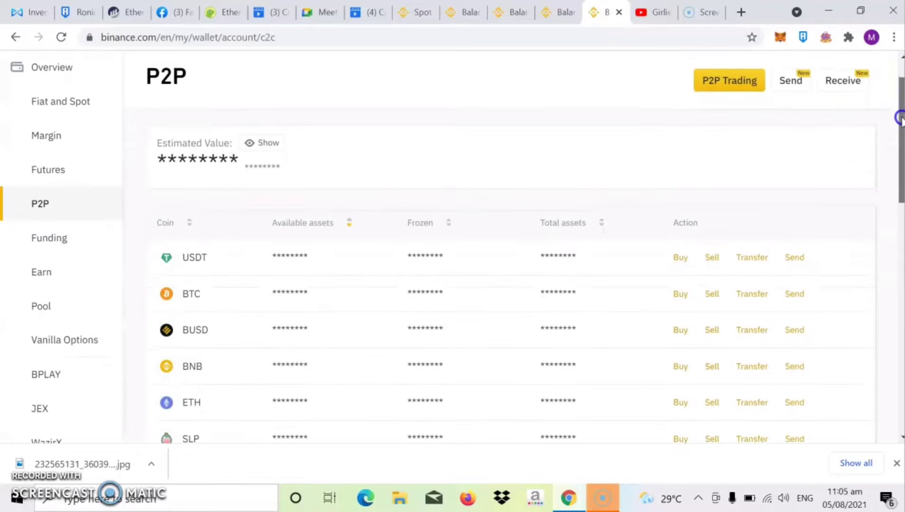
{"action": "left_click", "coordinate": [261, 142]}
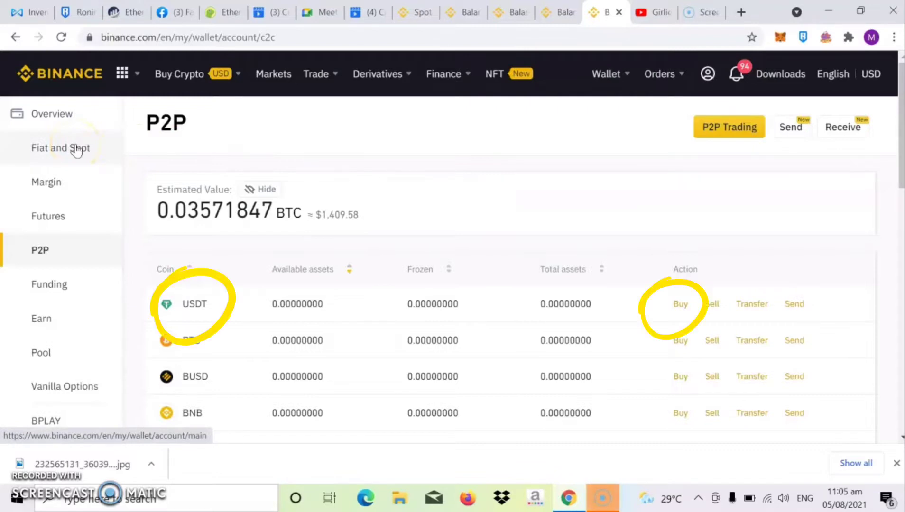
Start a P2P buy of USDT with PHP and browse the merchant offers from 50.29 to 50.39 PHP
{"action": "left_click", "coordinate": [680, 304]}
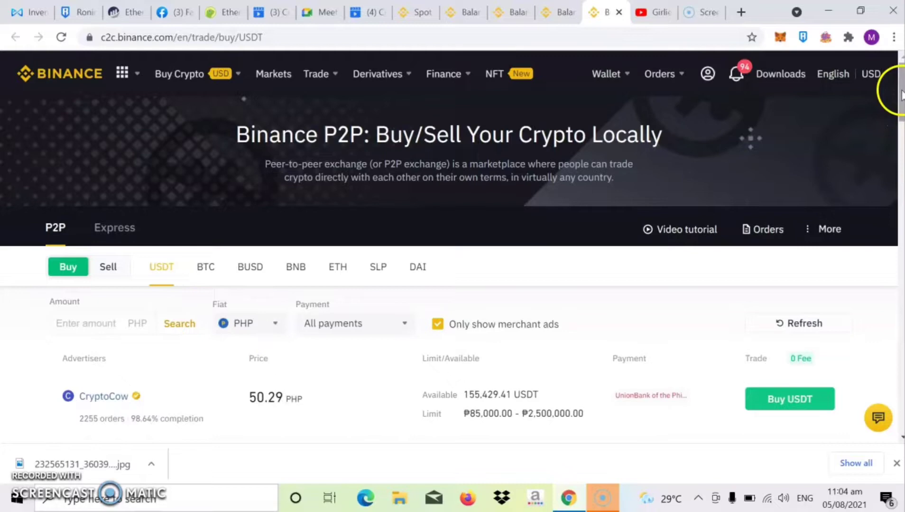
{"action": "scroll", "scroll_direction": "down", "scroll_amount": 3}
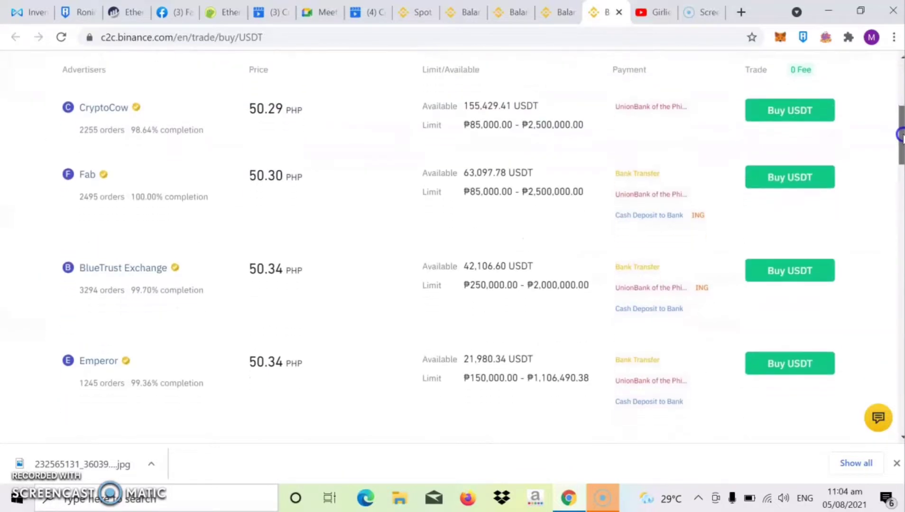
{"action": "scroll", "scroll_direction": "up", "scroll_amount": 3}
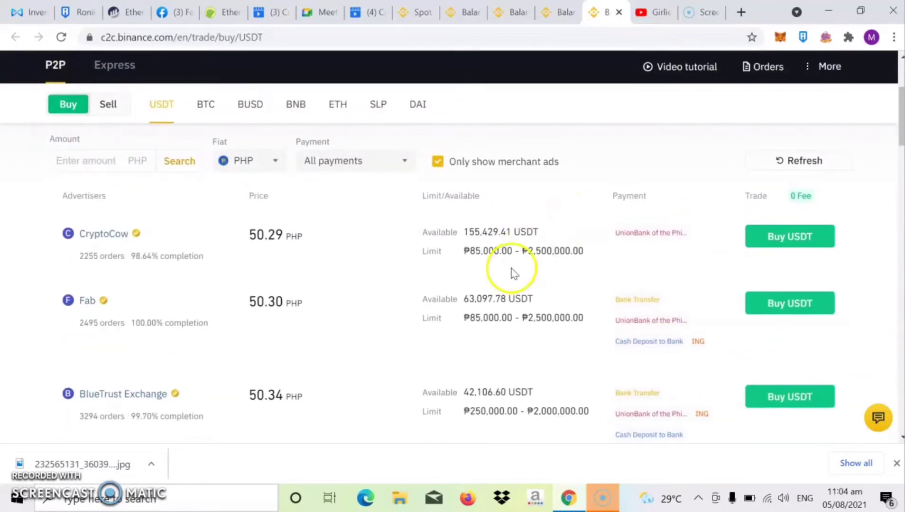
{"action": "mouse_move", "coordinate": [894, 106]}
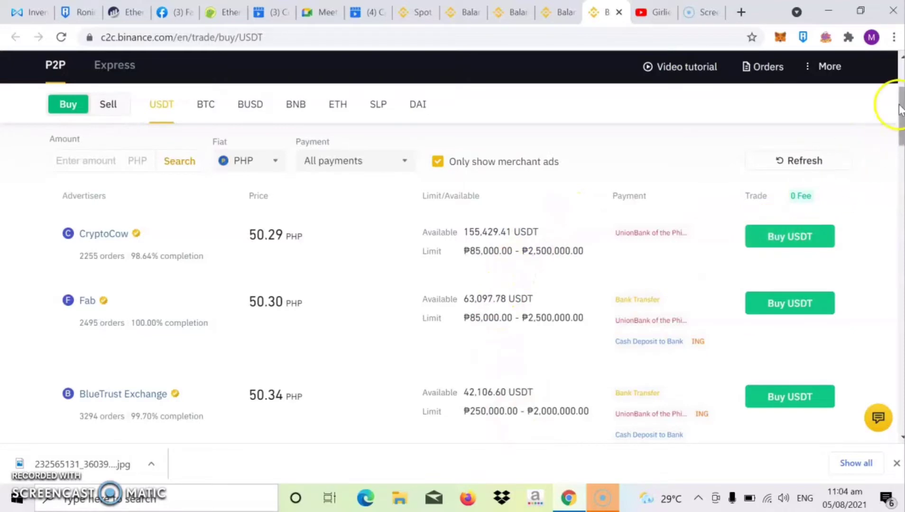
{"action": "scroll", "scroll_direction": "down", "scroll_amount": 3}
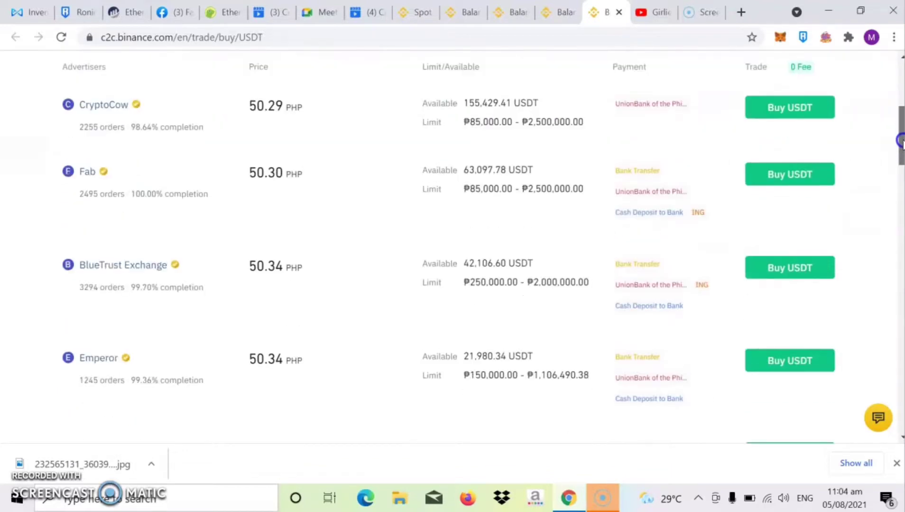
{"action": "scroll", "scroll_direction": "down", "scroll_amount": 3}
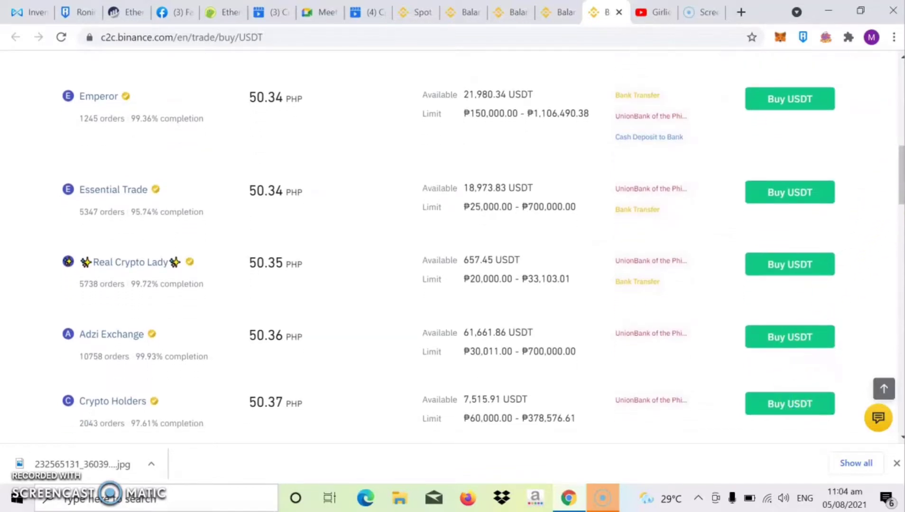
{"action": "scroll", "scroll_direction": "down", "scroll_amount": 3}
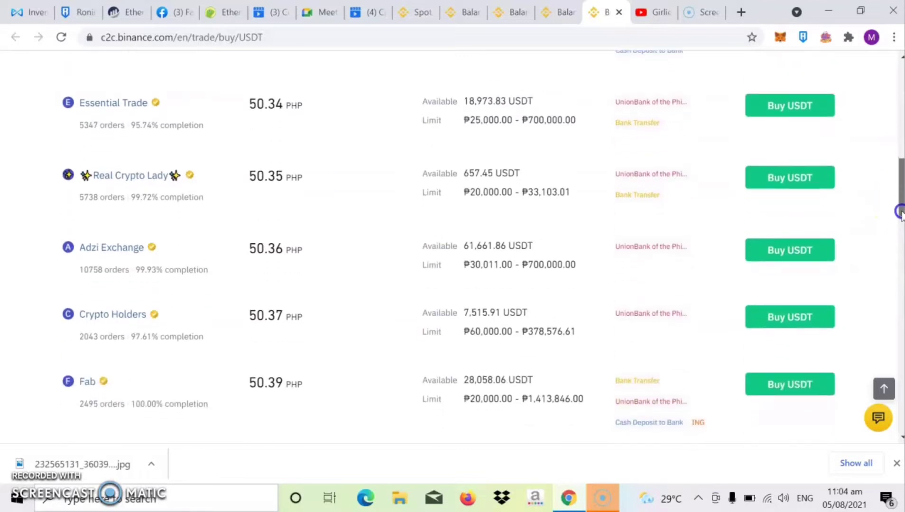
Place a buy order with Crypto Holders paying ₱71,000 for 1,409.56 USDT at 50.37
{"action": "left_click", "coordinate": [789, 317]}
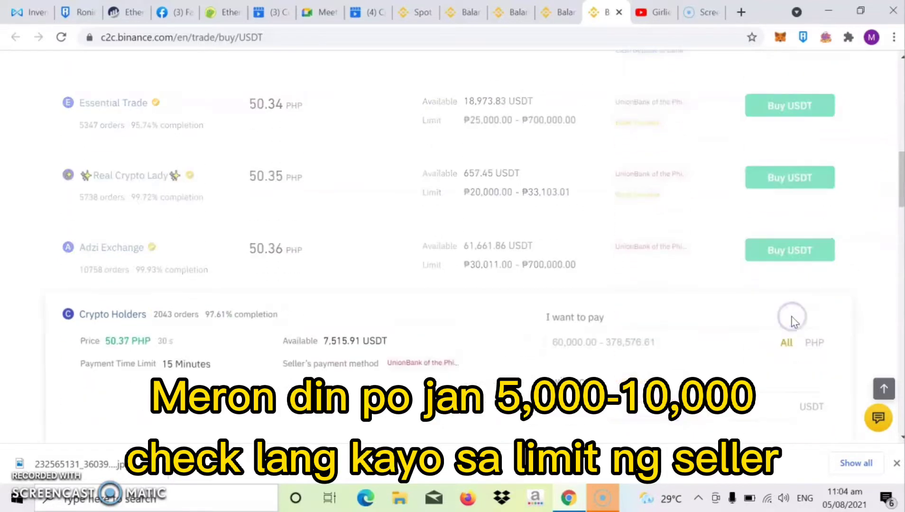
{"action": "left_click", "coordinate": [635, 341]}
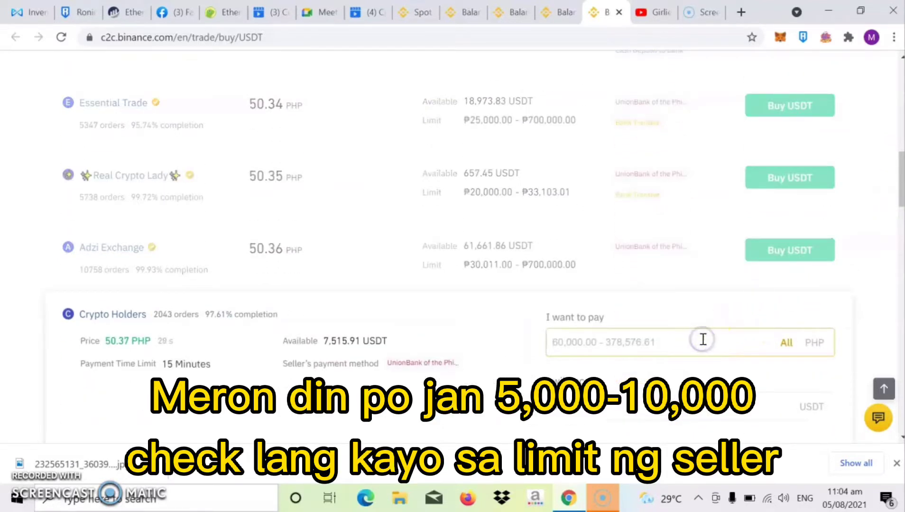
{"action": "type", "text": "71000"}
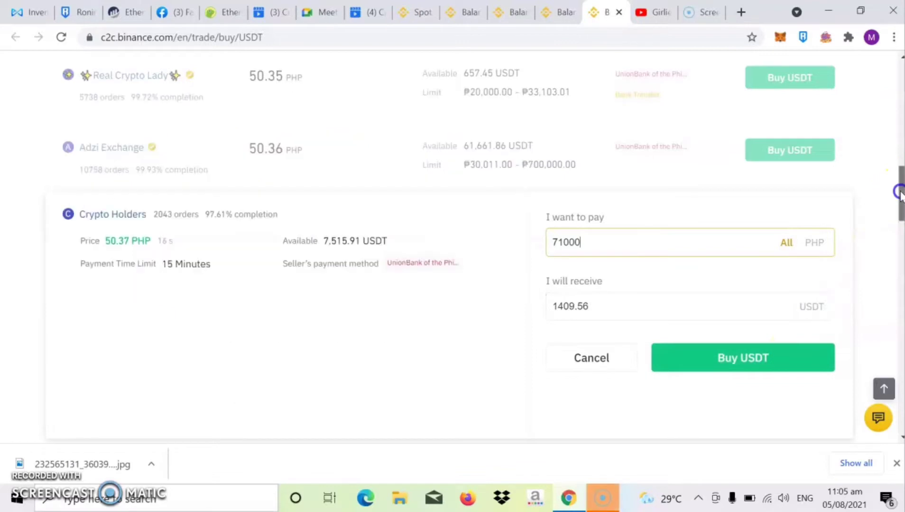
{"action": "left_click", "coordinate": [743, 357]}
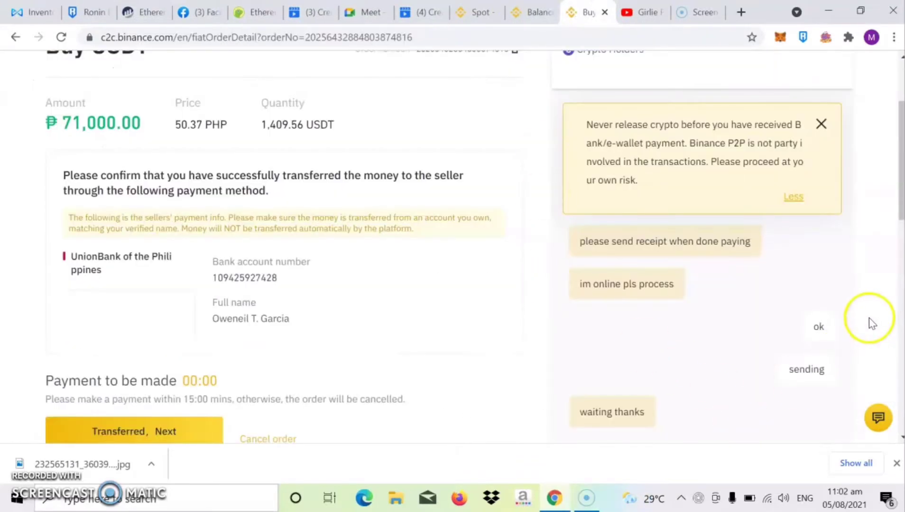
Post the payment receipt image and a 'Payment Sent' message in the order chat
{"action": "scroll", "scroll_direction": "down", "scroll_amount": 3}
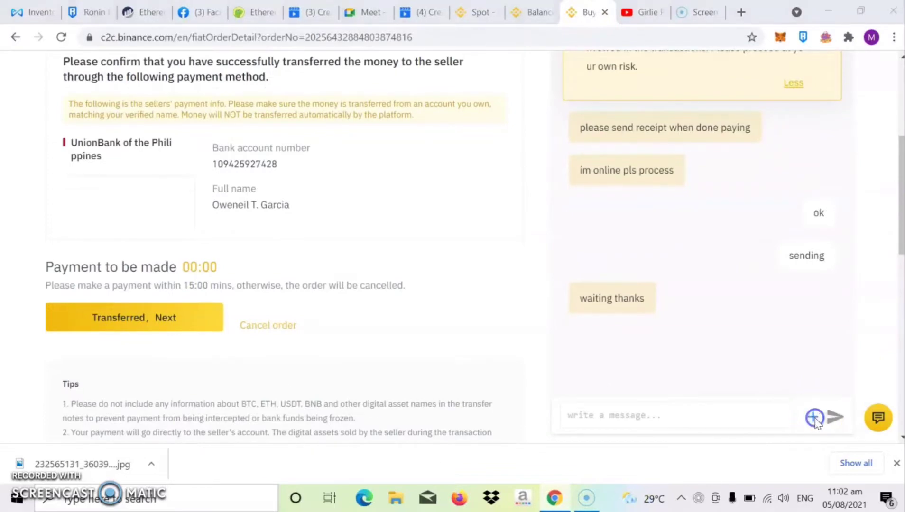
{"action": "left_click", "coordinate": [814, 416]}
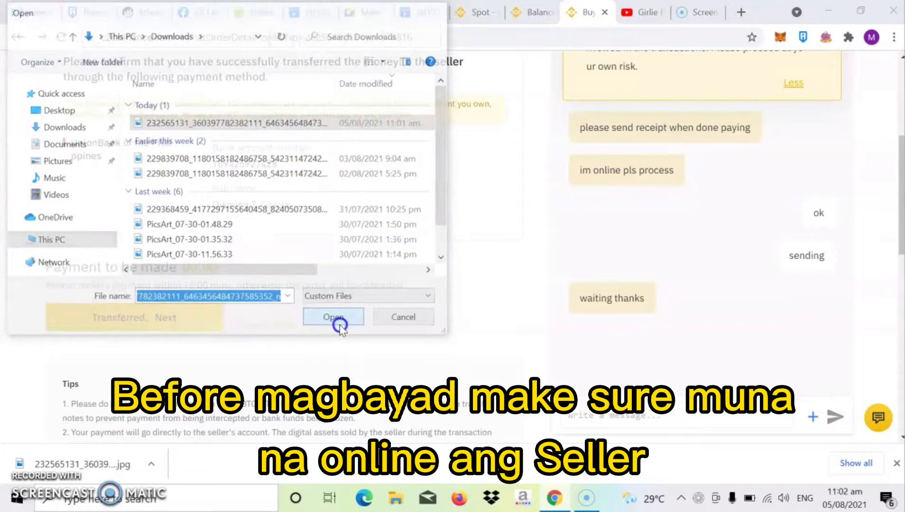
{"action": "left_click", "coordinate": [333, 317]}
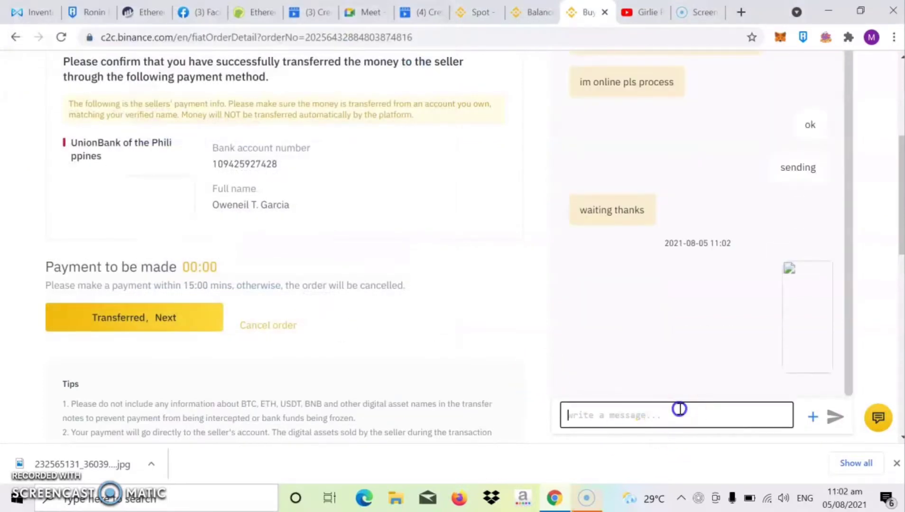
{"action": "type", "text": "P"}
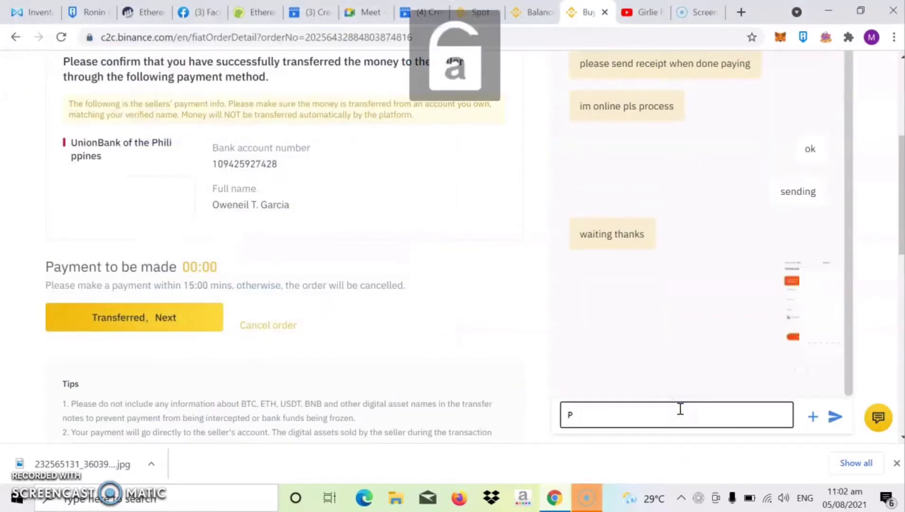
{"action": "type", "text": "Payment Sen"}
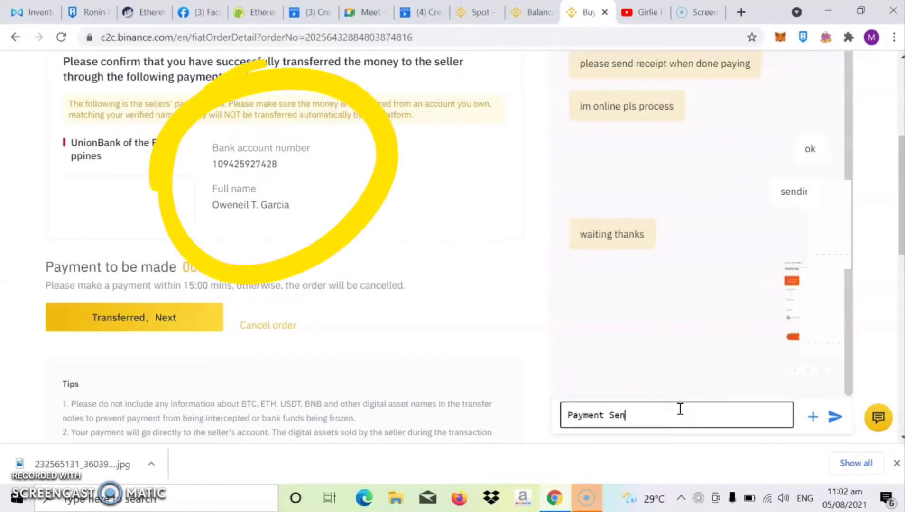
{"action": "left_click", "coordinate": [835, 417]}
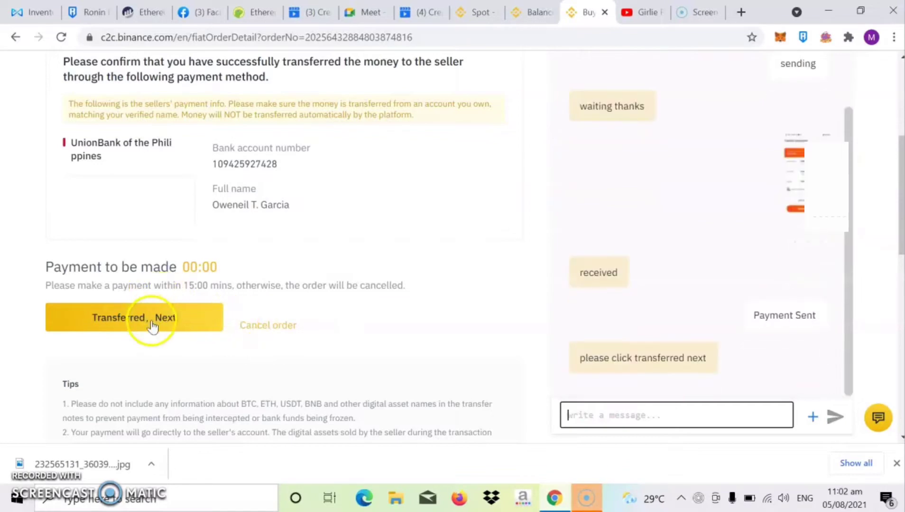
Mark the order as paid via Transferred and confirm, awaiting release of 1,409.56 USDT
{"action": "left_click", "coordinate": [133, 317]}
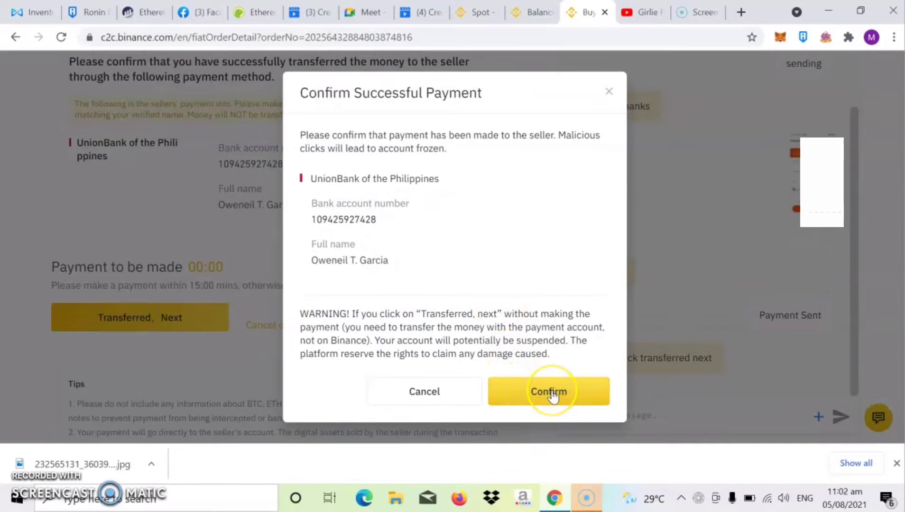
{"action": "left_click", "coordinate": [547, 391]}
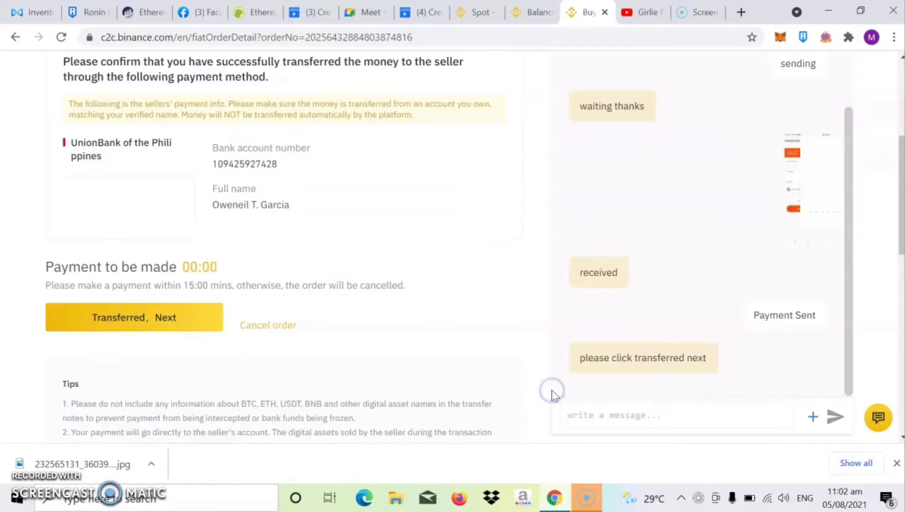
{"action": "left_click", "coordinate": [134, 317]}
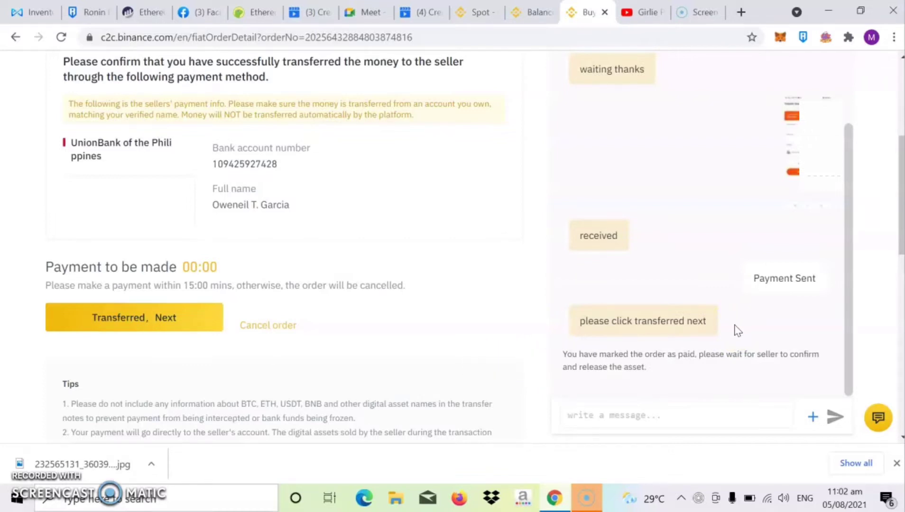
{"action": "mouse_move", "coordinate": [887, 255]}
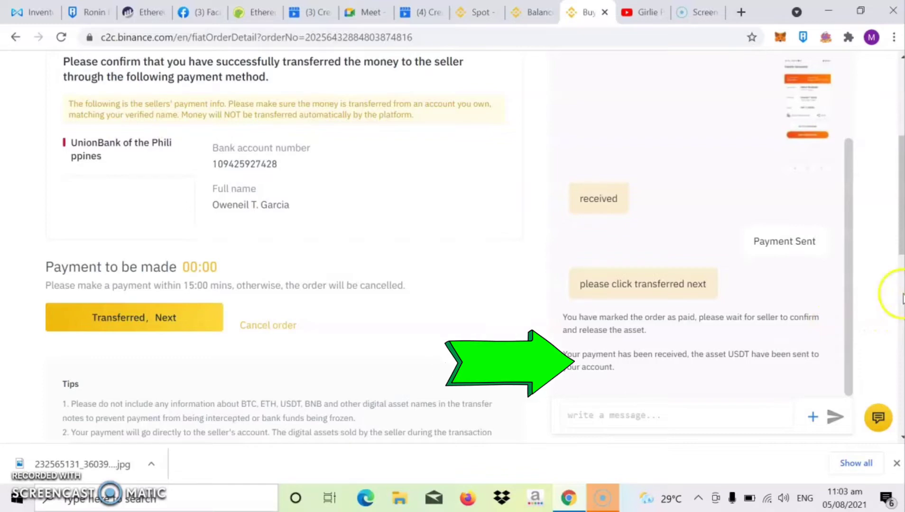
{"action": "scroll", "scroll_direction": "up", "scroll_amount": 3}
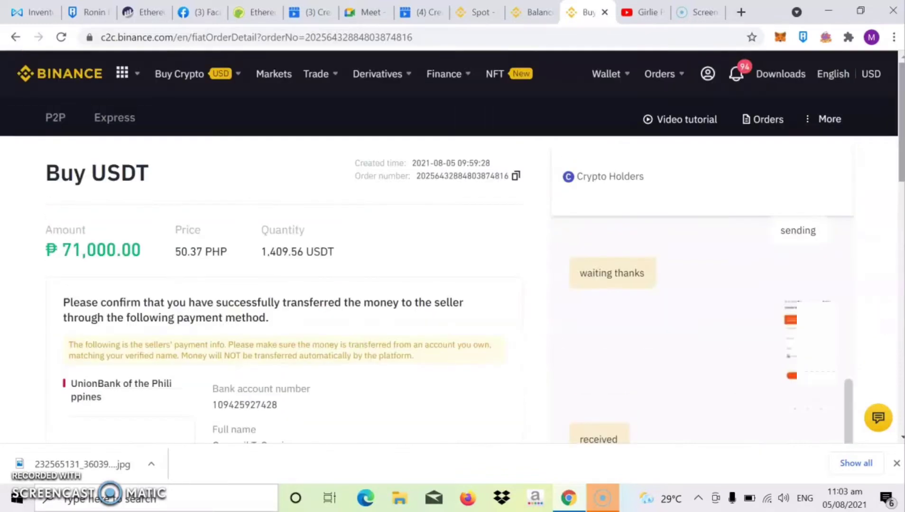
Return to the P2P wallet and reveal the 1,409.56872022 USDT balance
{"action": "left_click", "coordinate": [659, 74]}
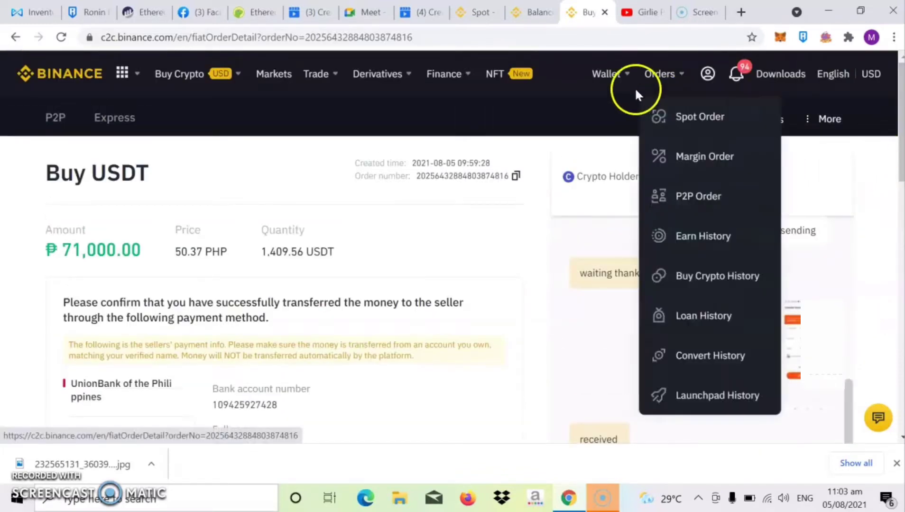
{"action": "left_click", "coordinate": [606, 74]}
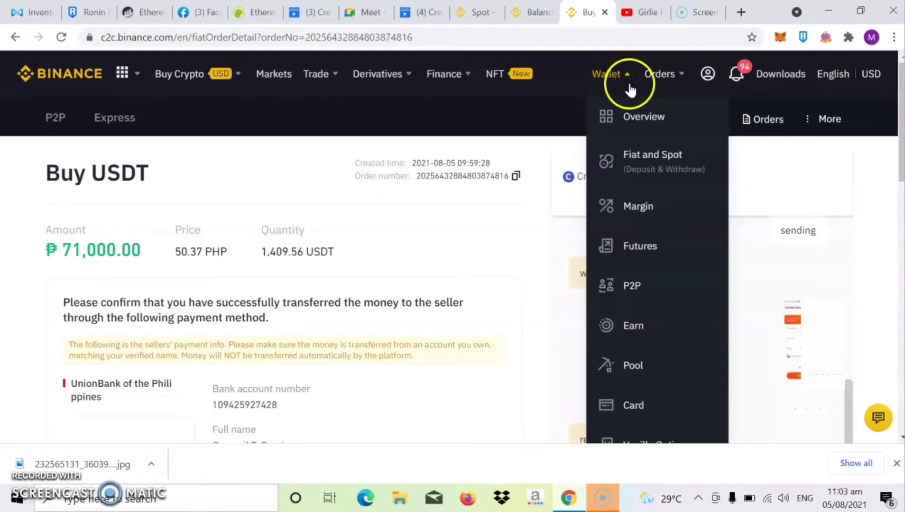
{"action": "mouse_move", "coordinate": [652, 161]}
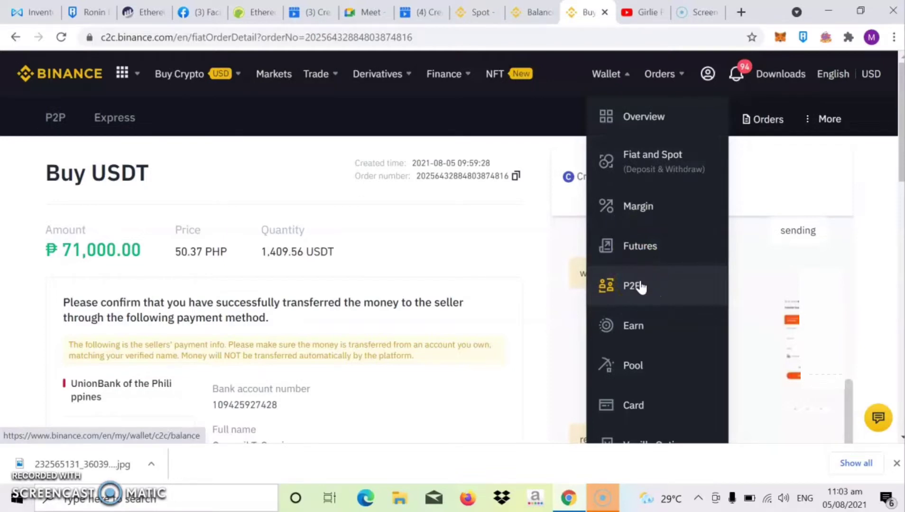
{"action": "left_click", "coordinate": [633, 284]}
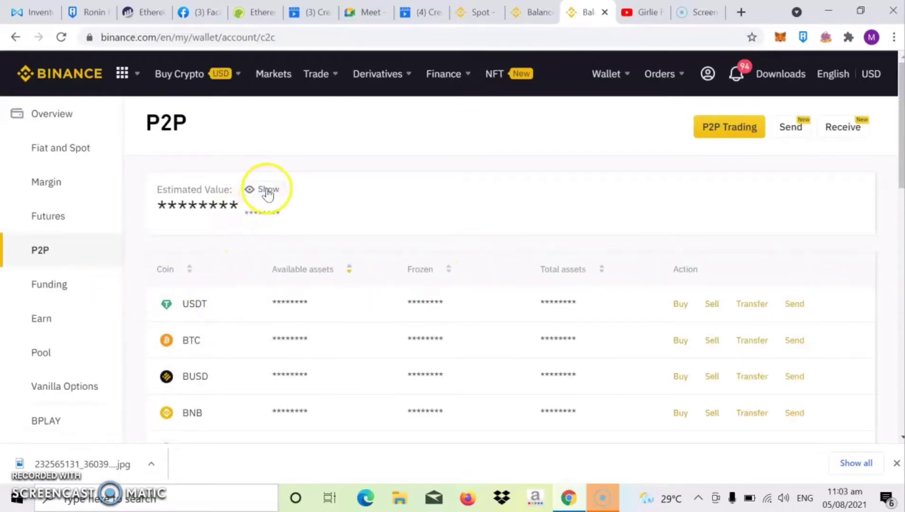
{"action": "left_click", "coordinate": [266, 189]}
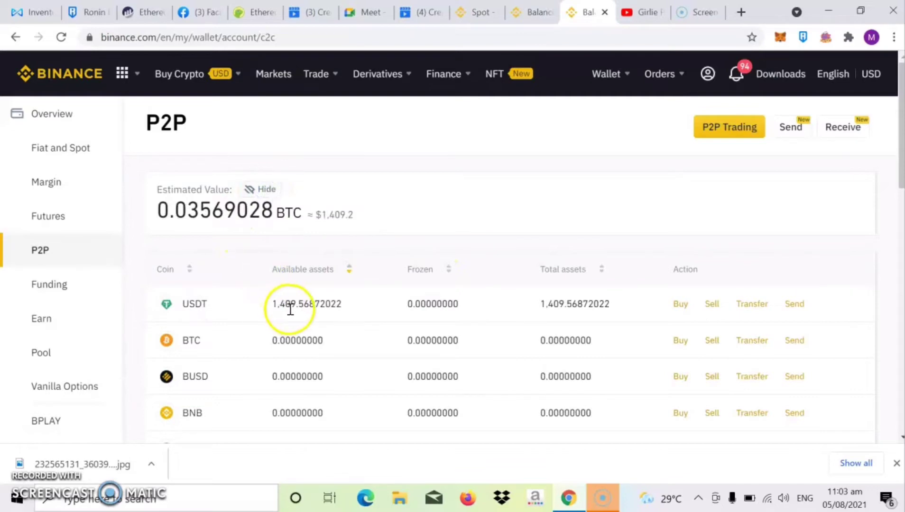
{"action": "mouse_move", "coordinate": [372, 304]}
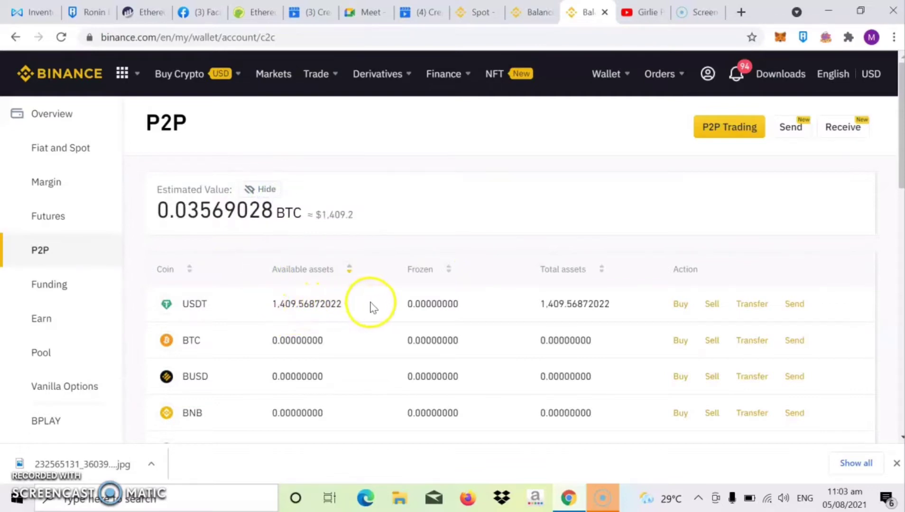
{"action": "mouse_move", "coordinate": [381, 151]}
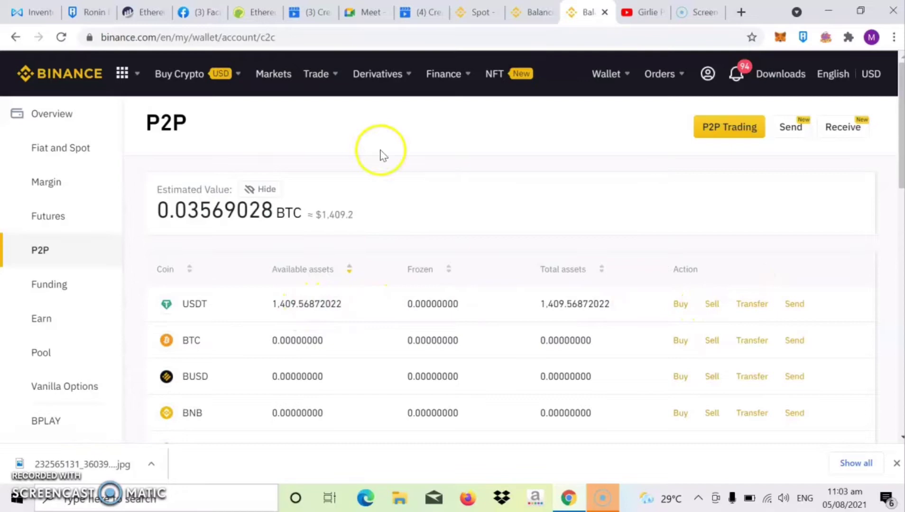
{"action": "mouse_move", "coordinate": [83, 249]}
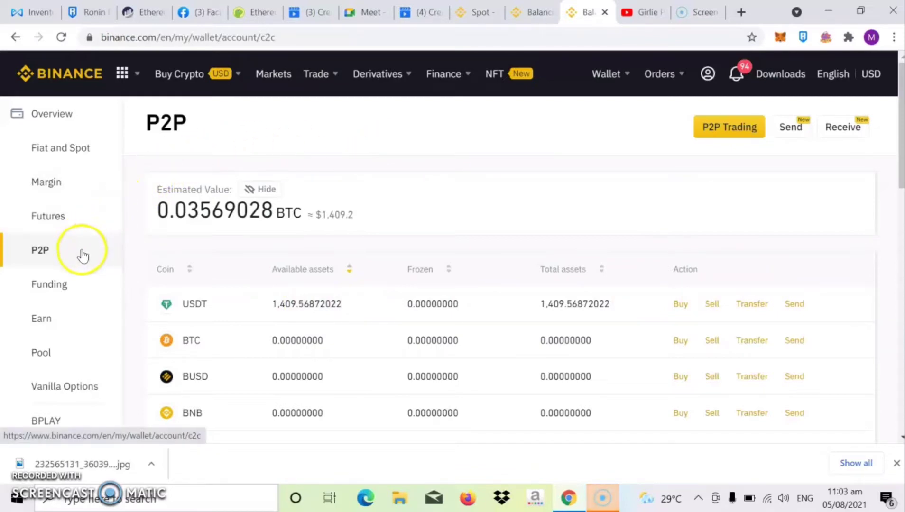
{"action": "mouse_move", "coordinate": [159, 262]}
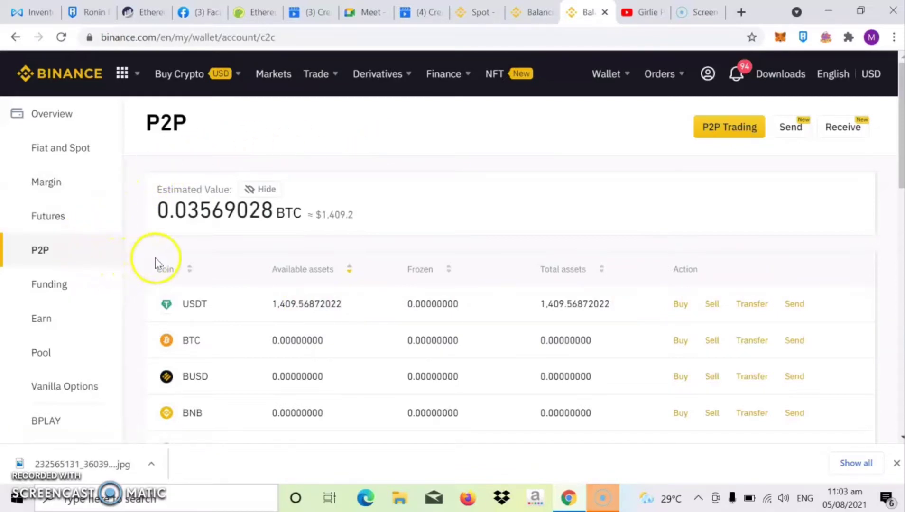
{"action": "mouse_move", "coordinate": [482, 279]}
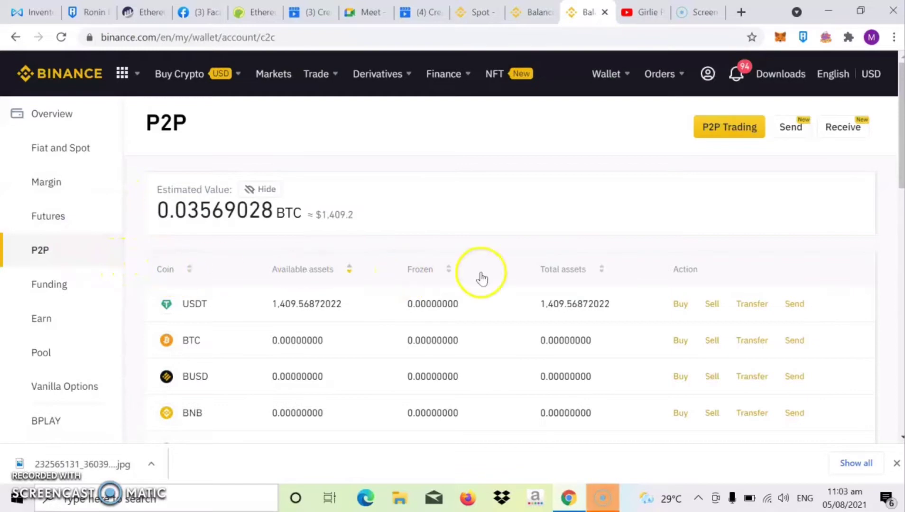
{"action": "mouse_move", "coordinate": [711, 304]}
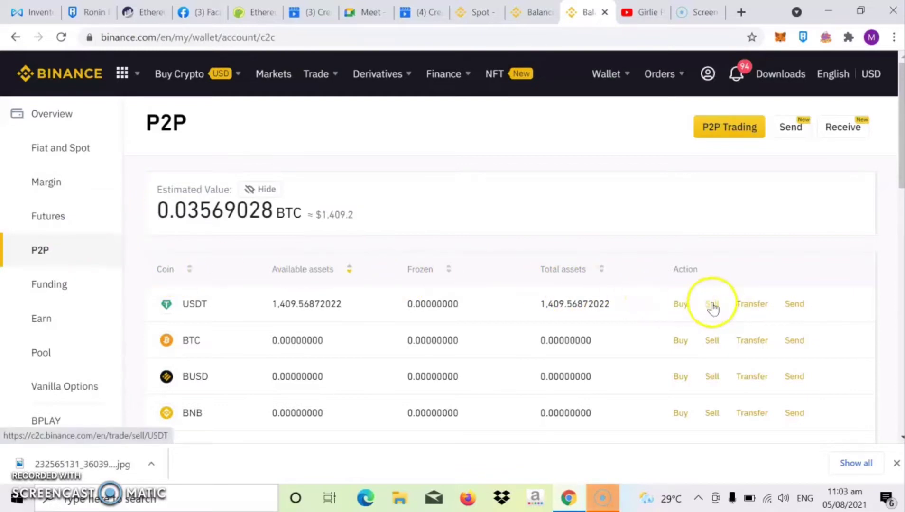
{"action": "mouse_move", "coordinate": [752, 304]}
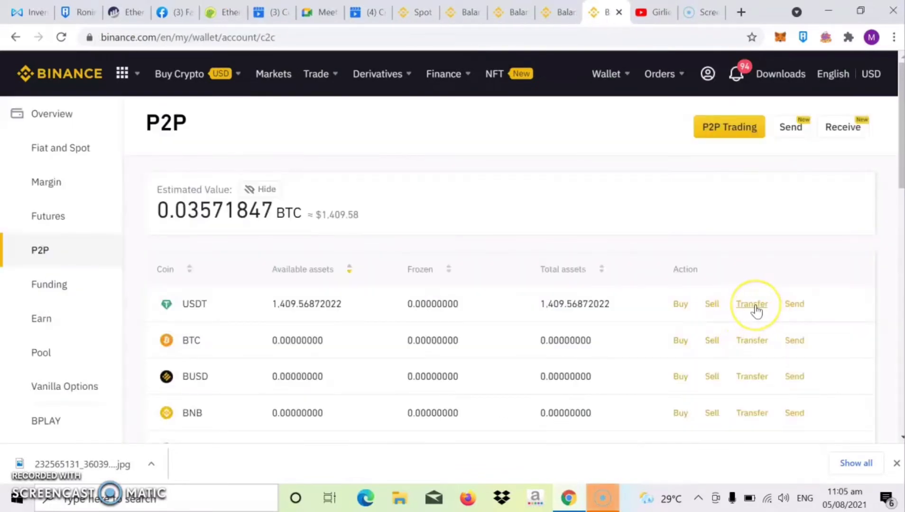
Transfer the full 1,409.56872022 USDT from P2P to Fiat and Spot using MAX
{"action": "left_click", "coordinate": [751, 303]}
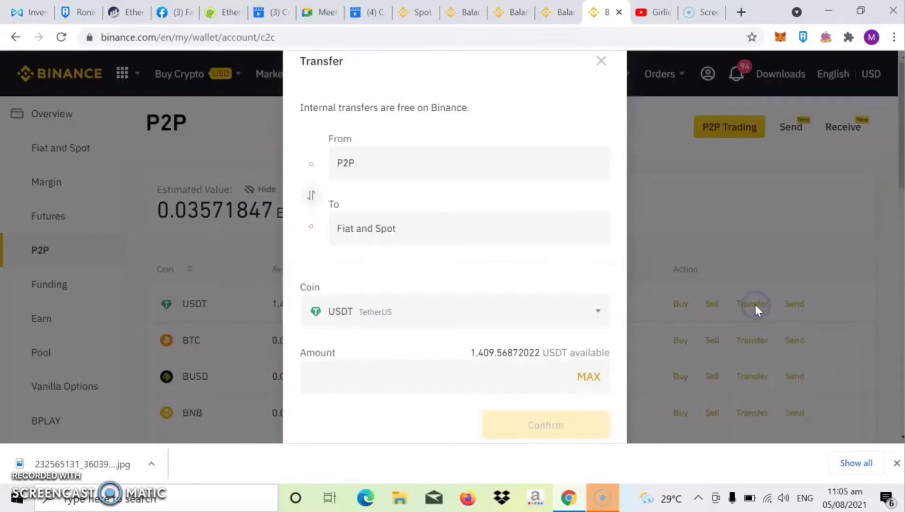
{"action": "mouse_move", "coordinate": [562, 316]}
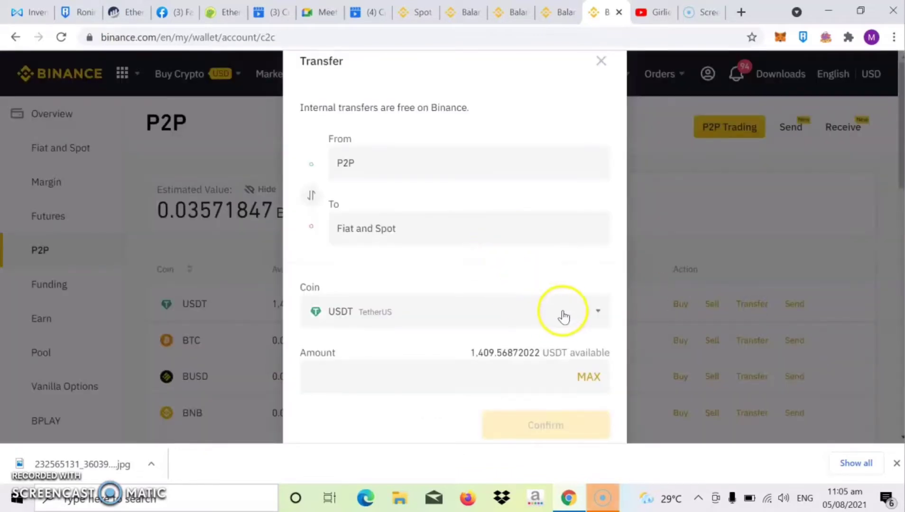
{"action": "mouse_move", "coordinate": [588, 376]}
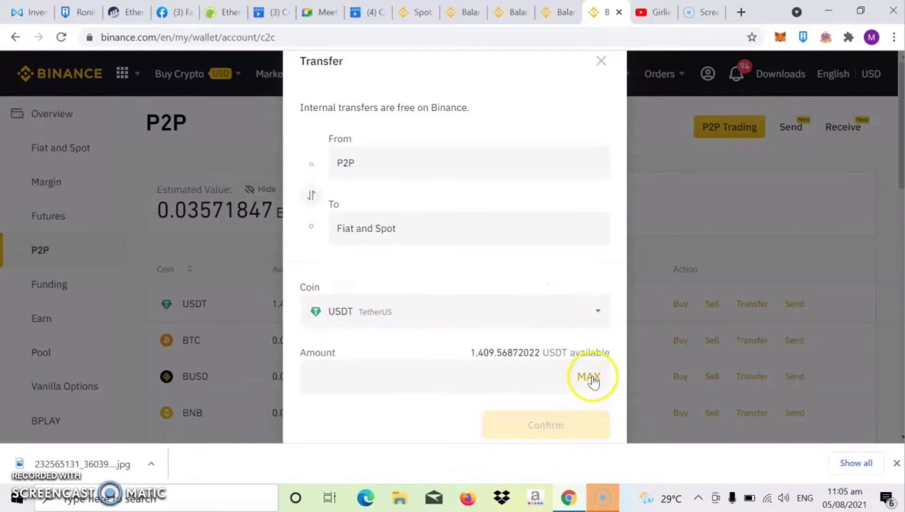
{"action": "left_click", "coordinate": [588, 377]}
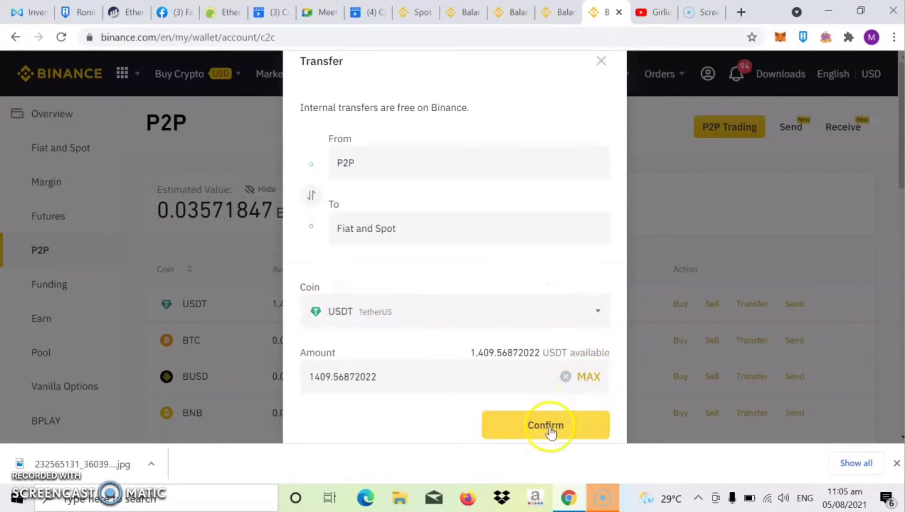
{"action": "left_click", "coordinate": [544, 425]}
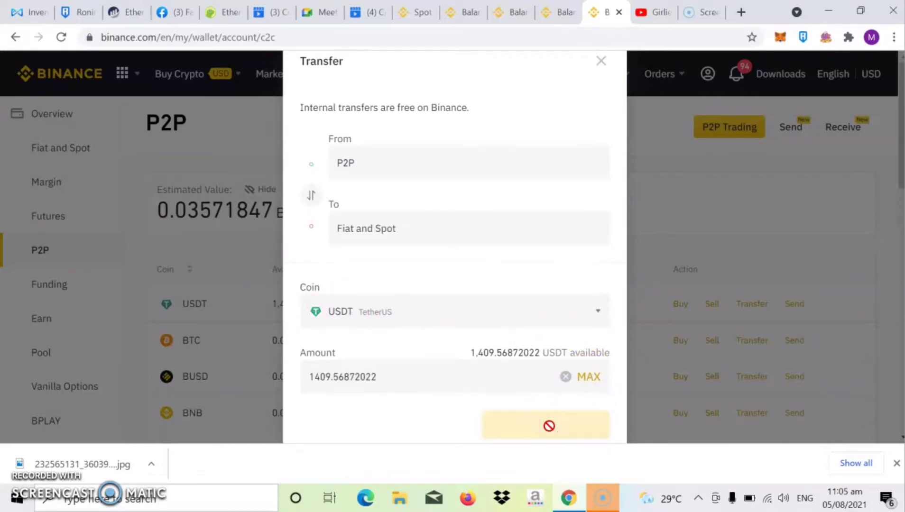
{"action": "left_click", "coordinate": [545, 425]}
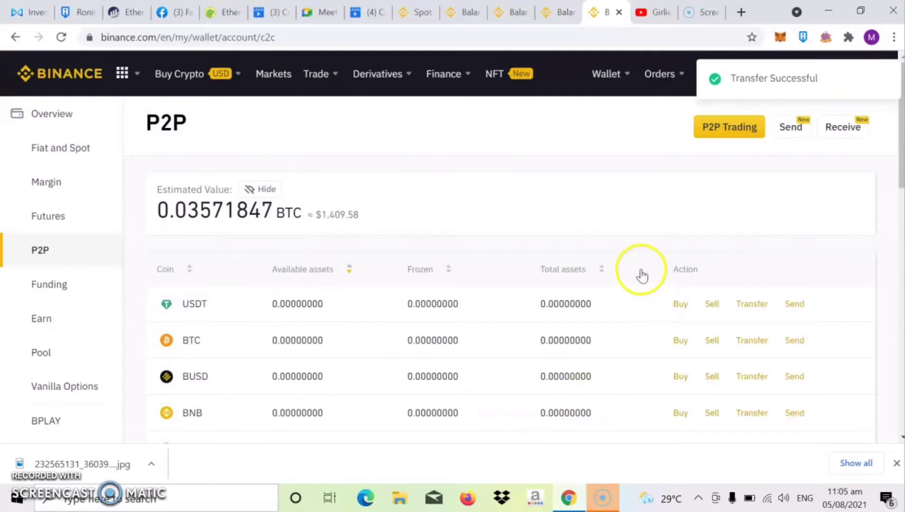
{"action": "mouse_move", "coordinate": [139, 155]}
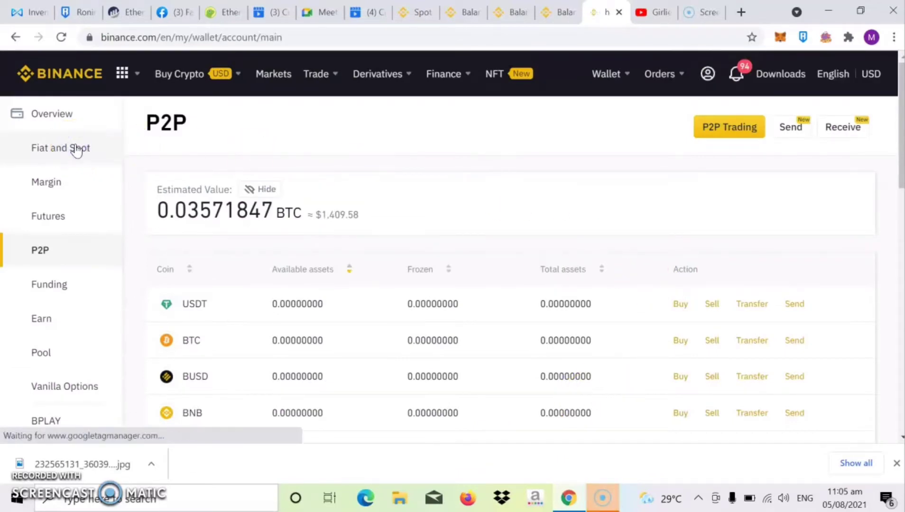
Check the Fiat and Spot wallet's 1,409.72447098 USDT and go to spot trading from the USDT row
{"action": "left_click", "coordinate": [60, 148]}
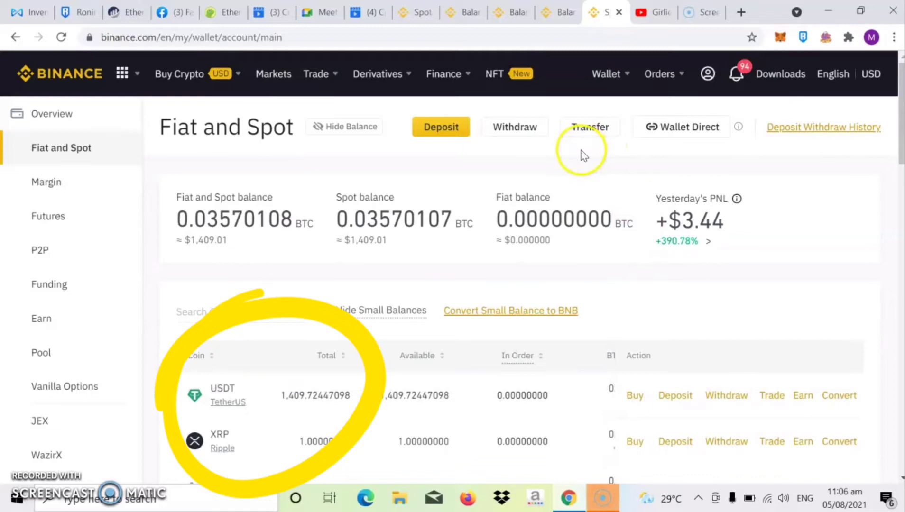
{"action": "left_click", "coordinate": [316, 74]}
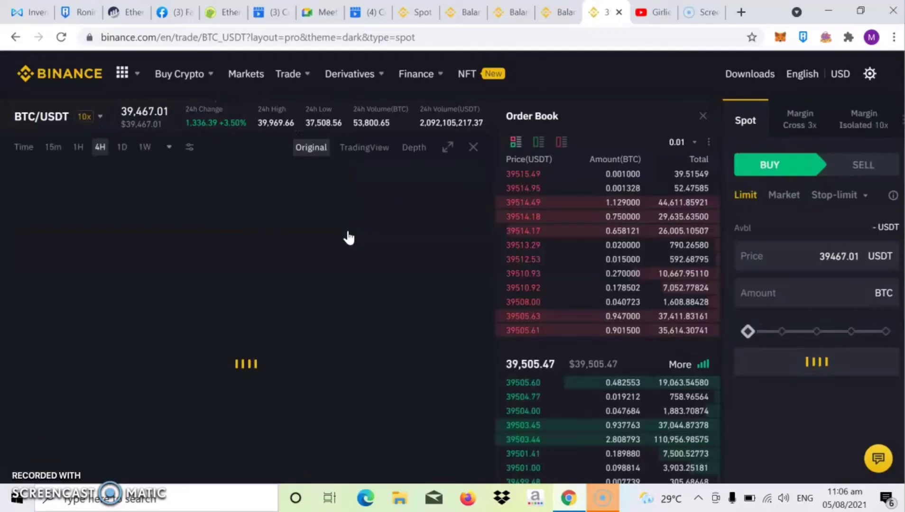
Search 'eth' in the pair selector and switch to the ETH/USDT spot market
{"action": "left_click", "coordinate": [97, 117]}
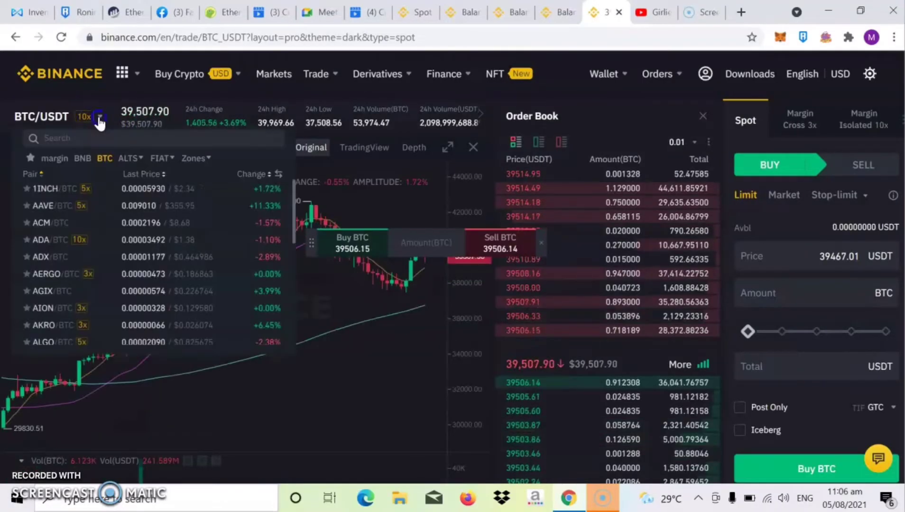
{"action": "left_click", "coordinate": [100, 119]}
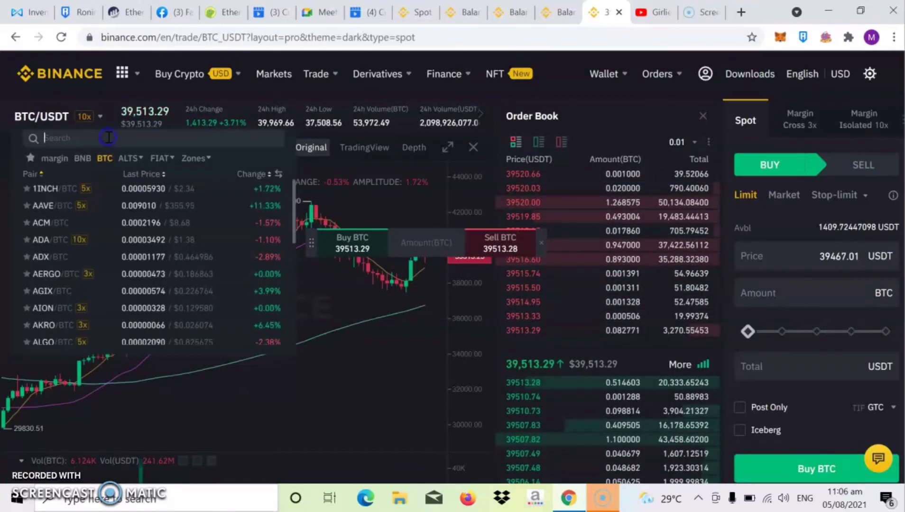
{"action": "type", "text": "eth"}
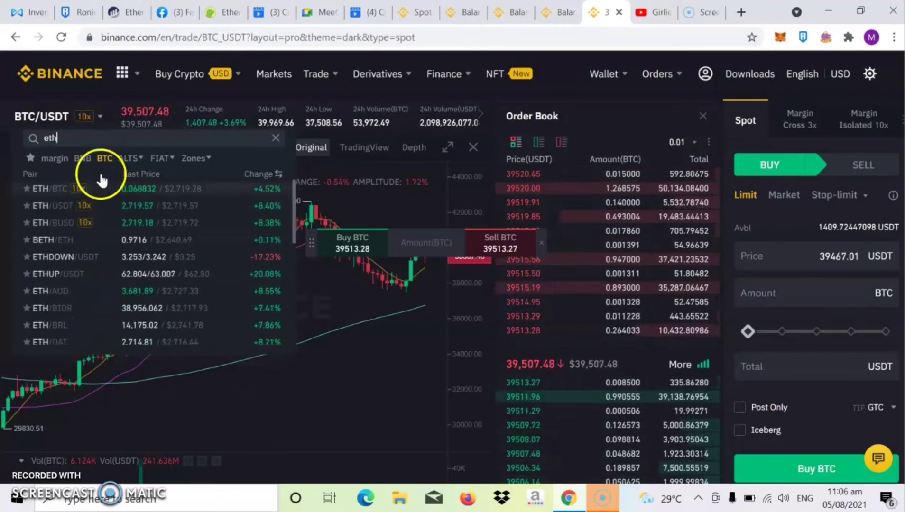
{"action": "left_click", "coordinate": [58, 205]}
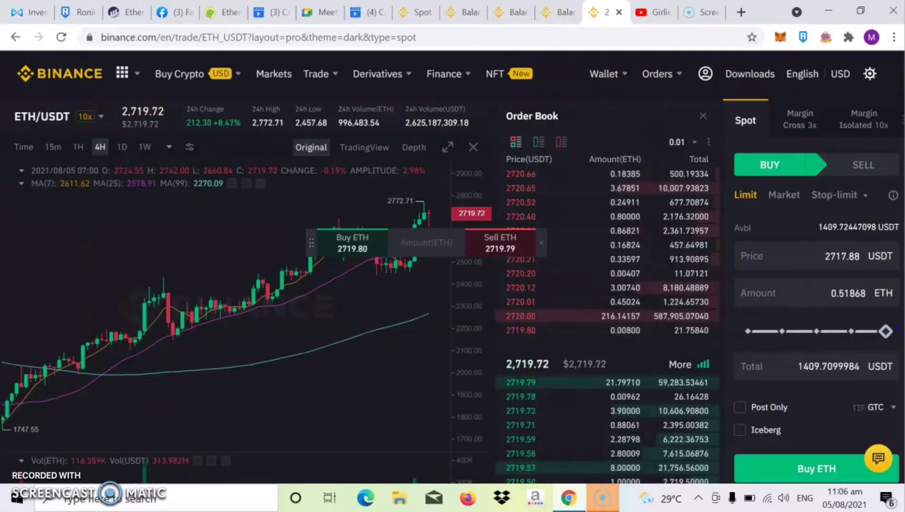
Place a limit buy of 0.51830 ETH at 2719.88 USDT with the max amount
{"action": "left_click", "coordinate": [808, 257]}
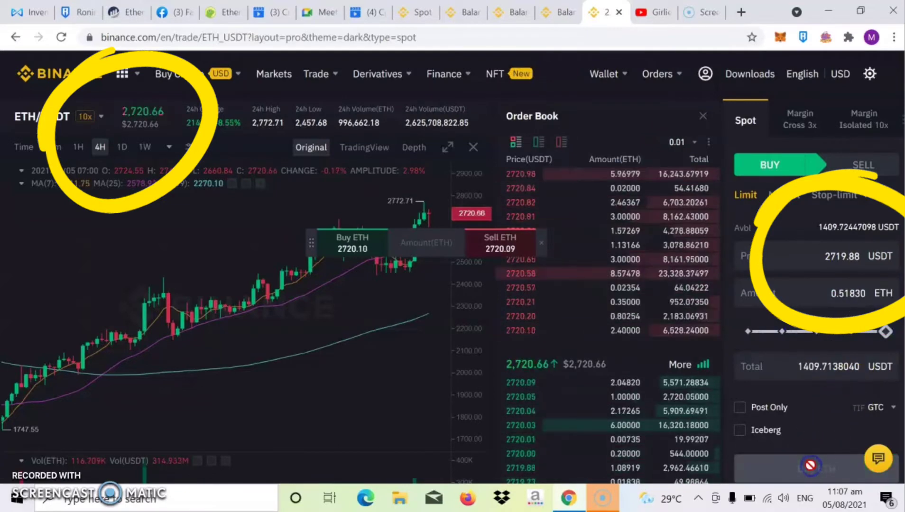
{"action": "left_click", "coordinate": [816, 469]}
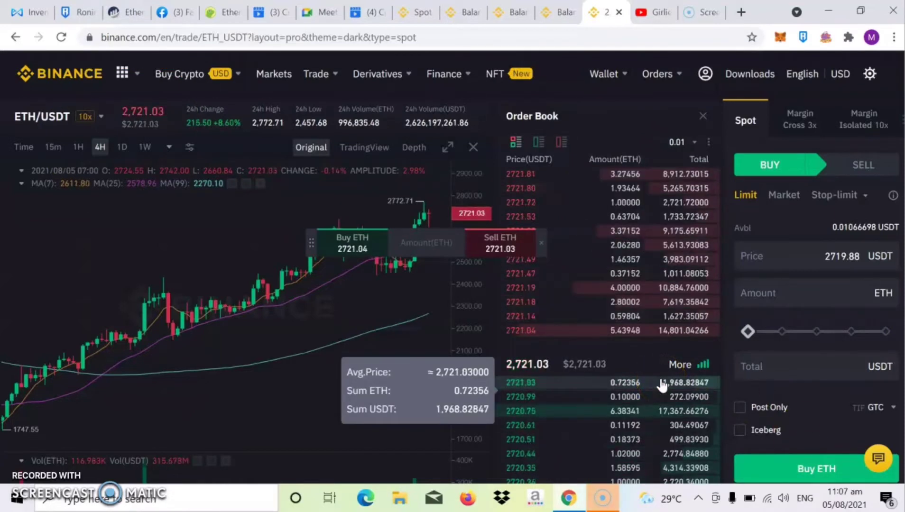
Check Order History for the filled limit buy of 0.51830 ETH at 2,719.88 USDT
{"action": "scroll", "scroll_direction": "down", "scroll_amount": 3}
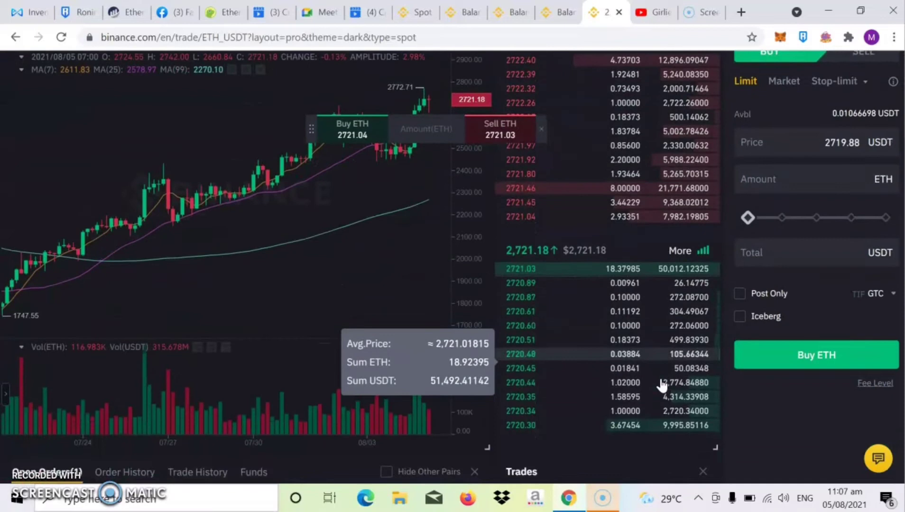
{"action": "scroll", "scroll_direction": "down", "scroll_amount": 3}
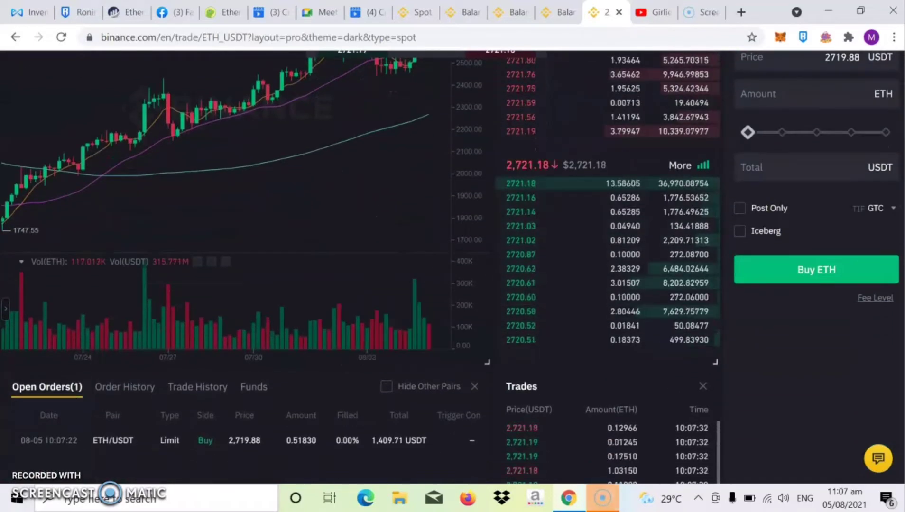
{"action": "scroll", "scroll_direction": "down", "scroll_amount": 3}
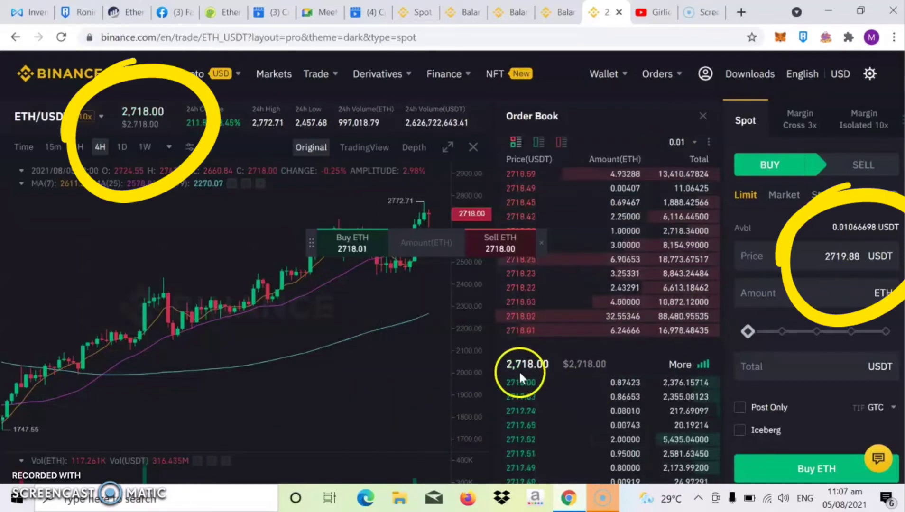
{"action": "mouse_move", "coordinate": [511, 407]}
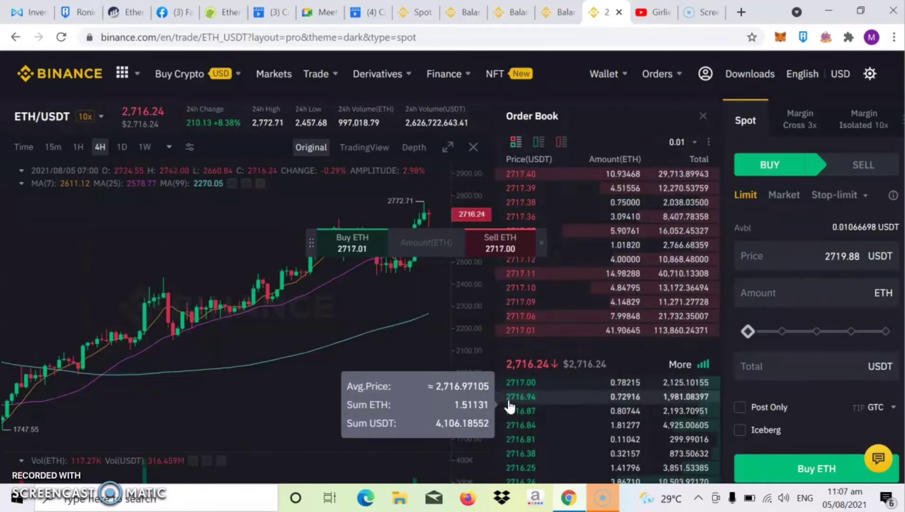
{"action": "scroll", "scroll_direction": "down", "scroll_amount": 3}
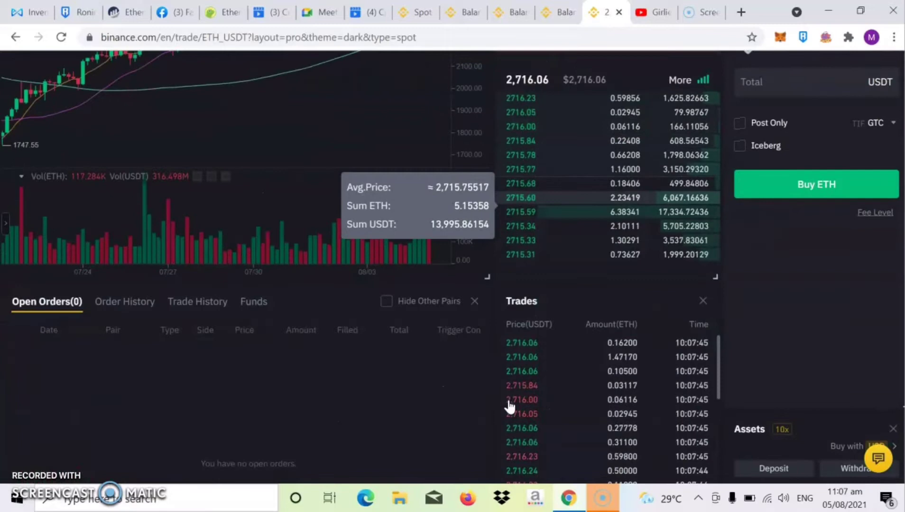
{"action": "left_click", "coordinate": [124, 301]}
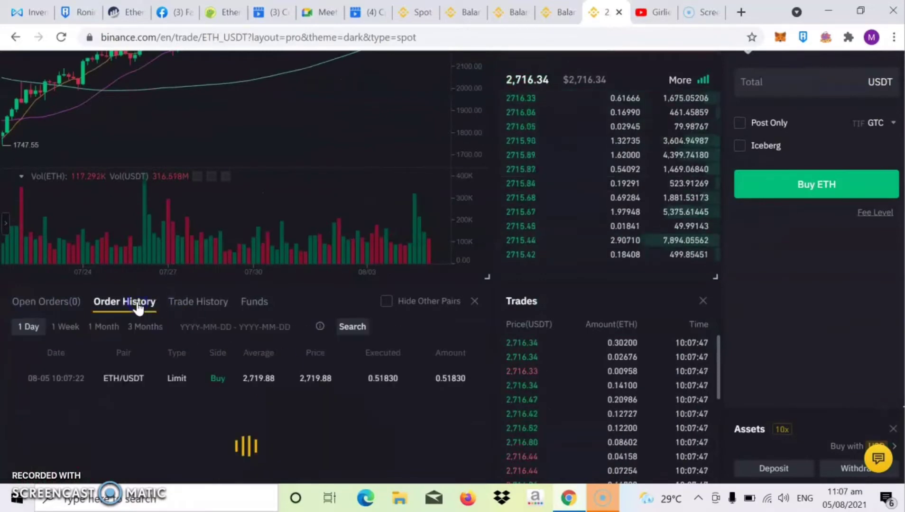
{"action": "mouse_move", "coordinate": [293, 405]}
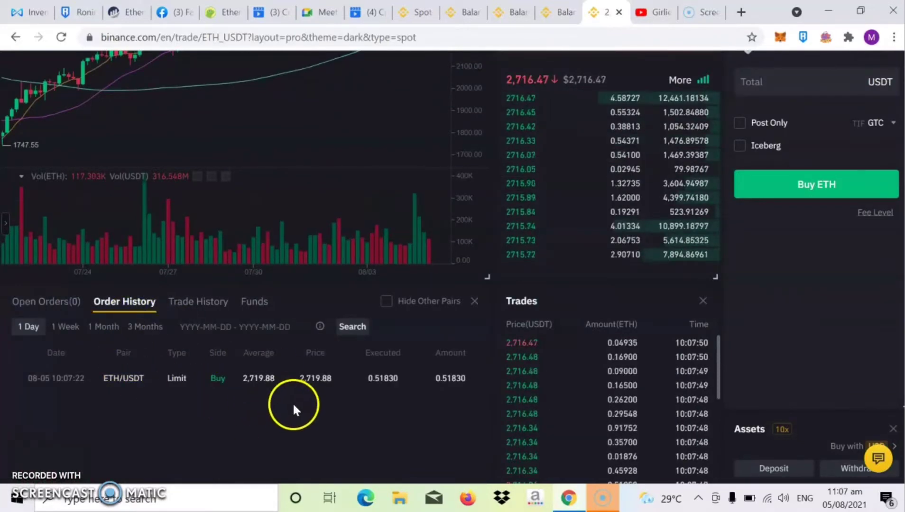
{"action": "mouse_move", "coordinate": [418, 401]}
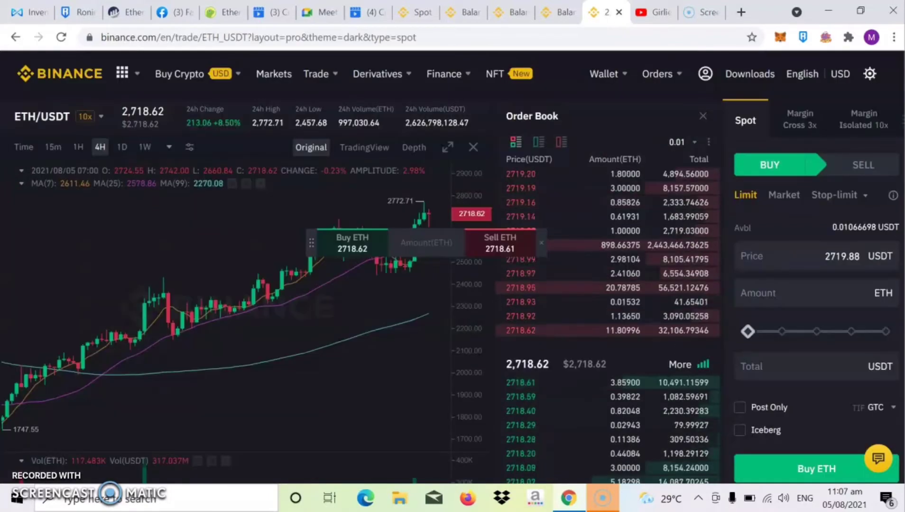
Bring up the Wallet menu to reach the Fiat and Spot overview
{"action": "left_click", "coordinate": [604, 74]}
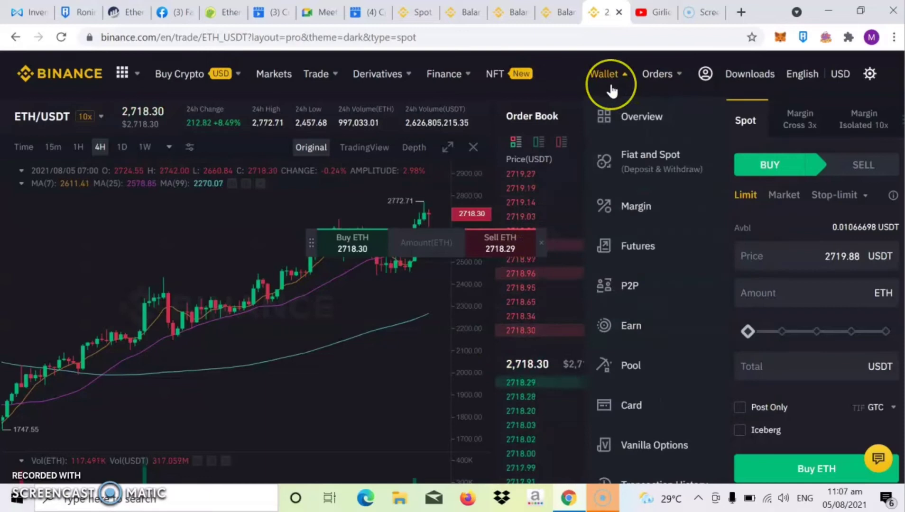
{"action": "mouse_move", "coordinate": [629, 92]}
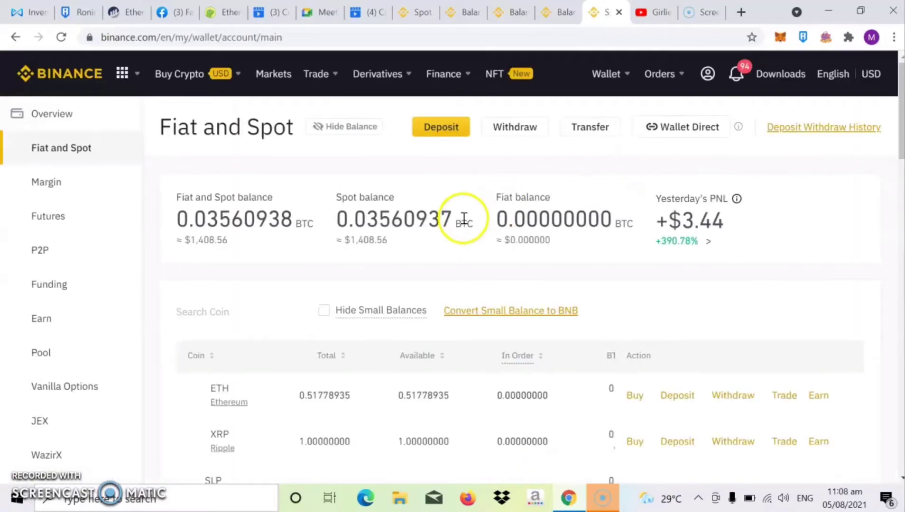
{"action": "mouse_move", "coordinate": [326, 401]}
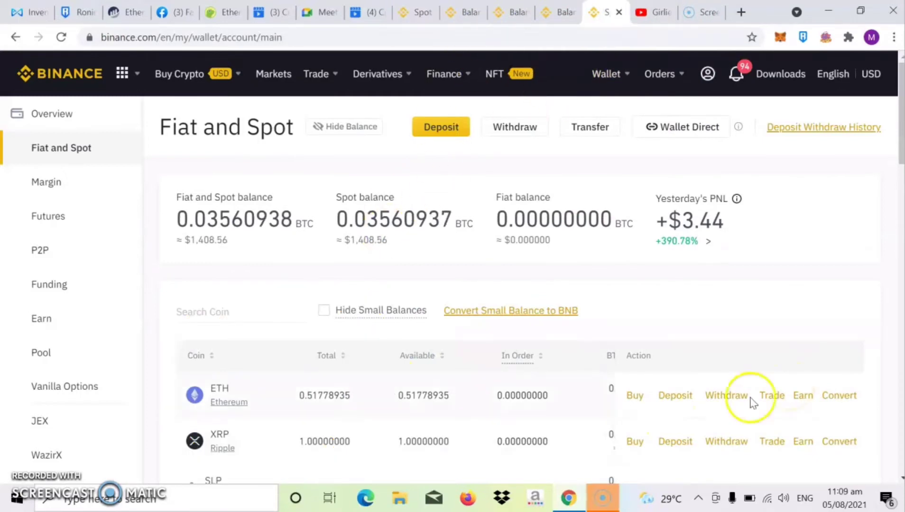
{"action": "mouse_move", "coordinate": [726, 396]}
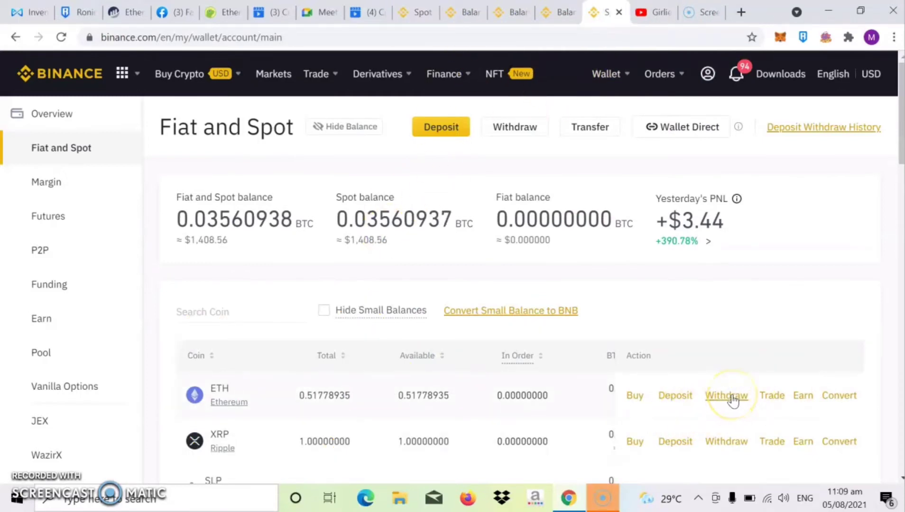
Start an ETH withdrawal with the MetaMask account address pasted as destination
{"action": "left_click", "coordinate": [726, 396]}
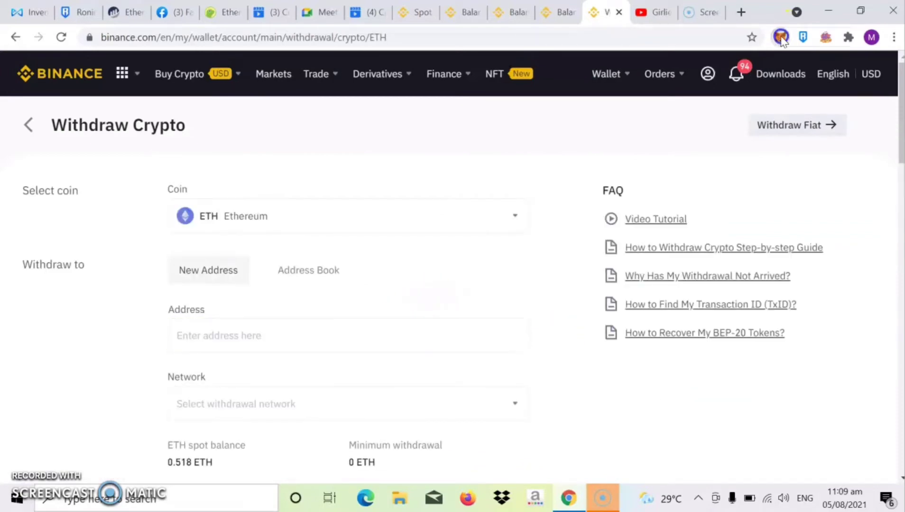
{"action": "left_click", "coordinate": [780, 37]}
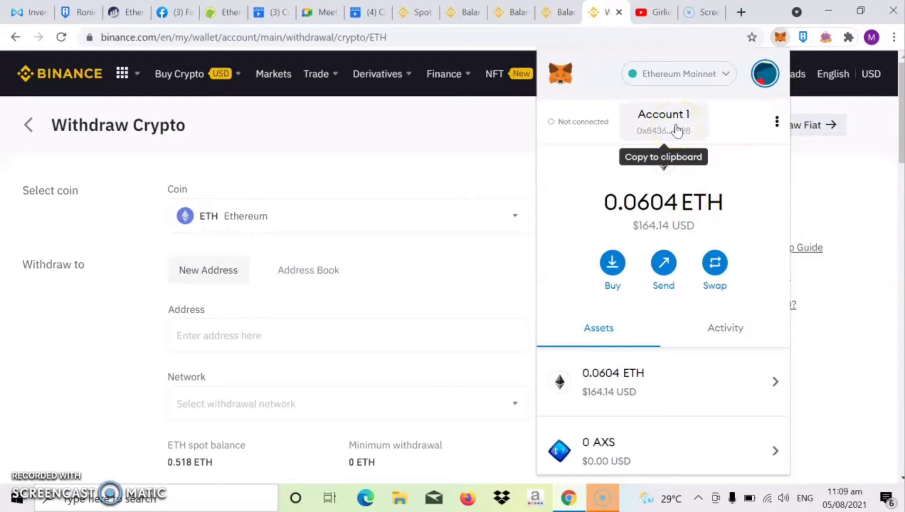
{"action": "left_click", "coordinate": [320, 334]}
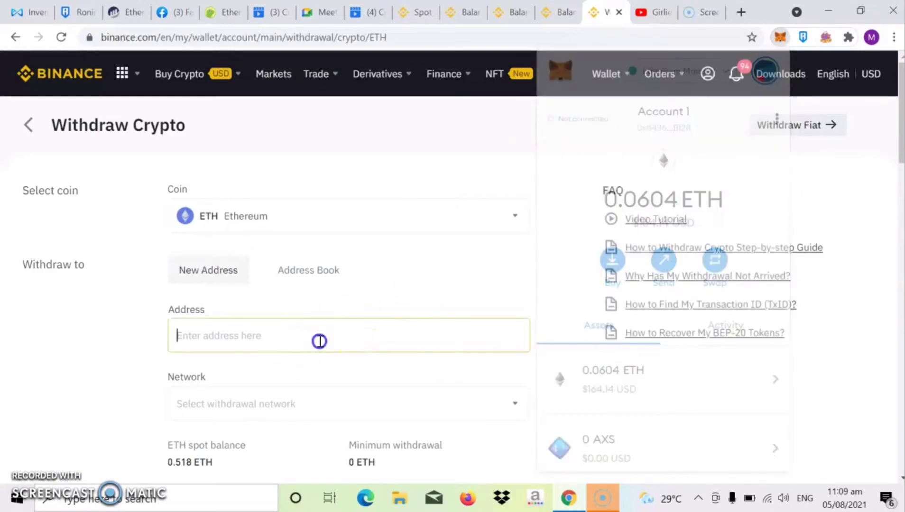
{"action": "right_click", "coordinate": [319, 340]}
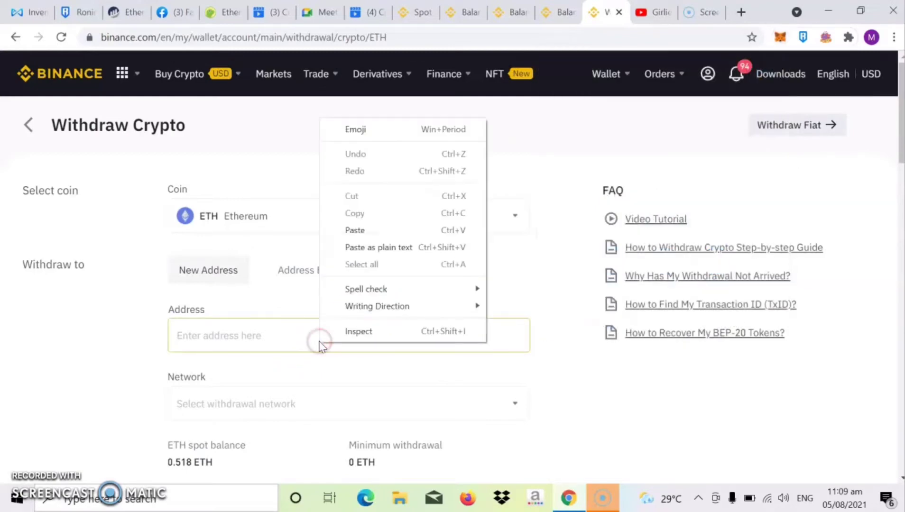
{"action": "left_click", "coordinate": [355, 231]}
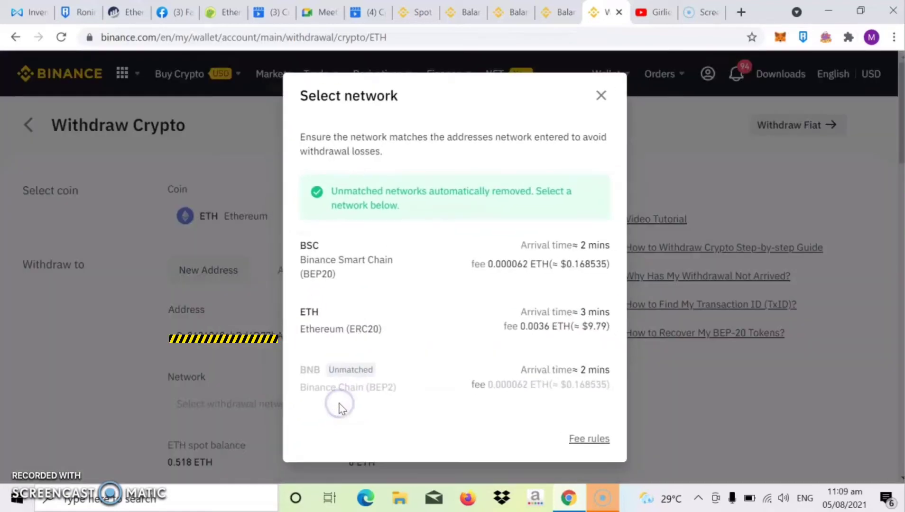
Choose Ethereum (ERC20) as the withdrawal network
{"action": "left_click", "coordinate": [341, 321]}
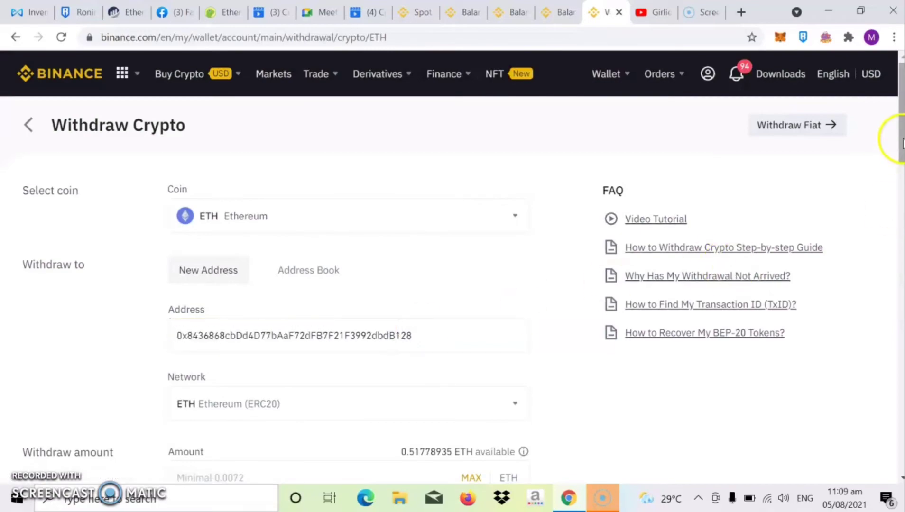
{"action": "left_click", "coordinate": [346, 404]}
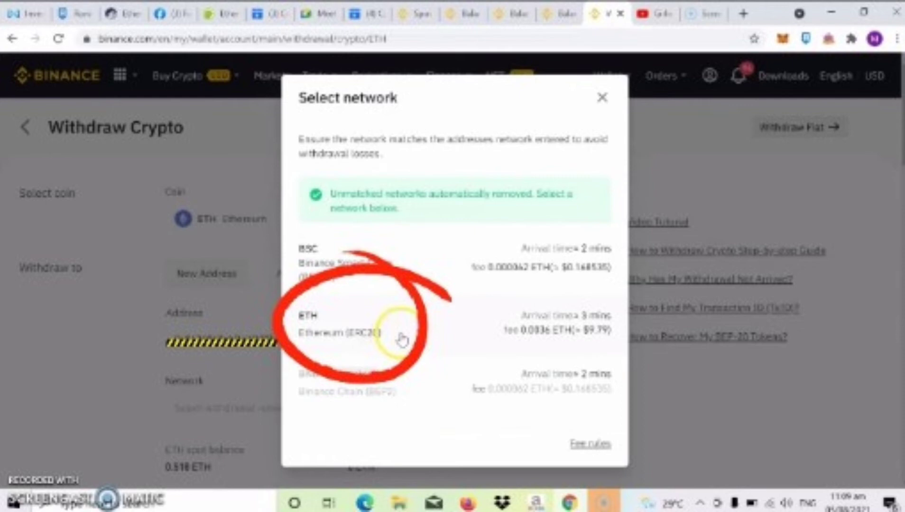
Withdraw the MAX amount of 0.51778935 ETH, giving 0.51418935 ETH after the network fee
{"action": "left_click", "coordinate": [341, 324]}
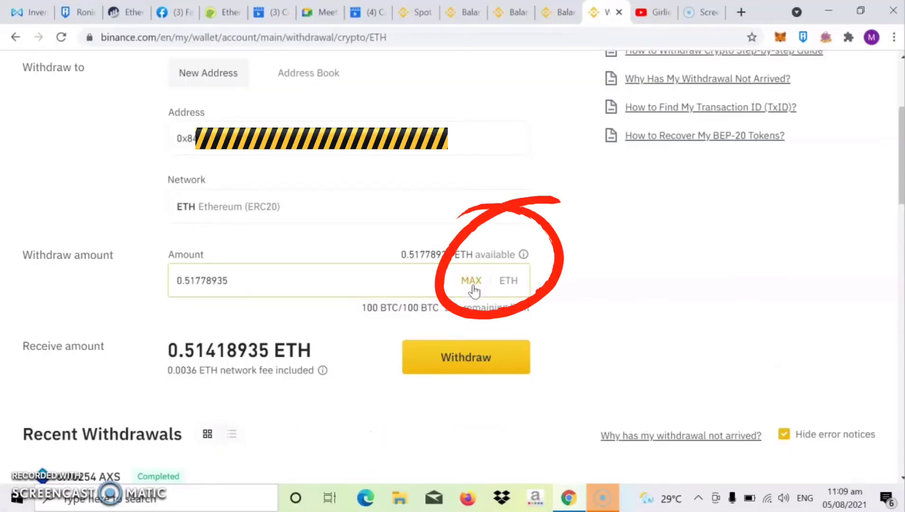
{"action": "mouse_move", "coordinate": [494, 357]}
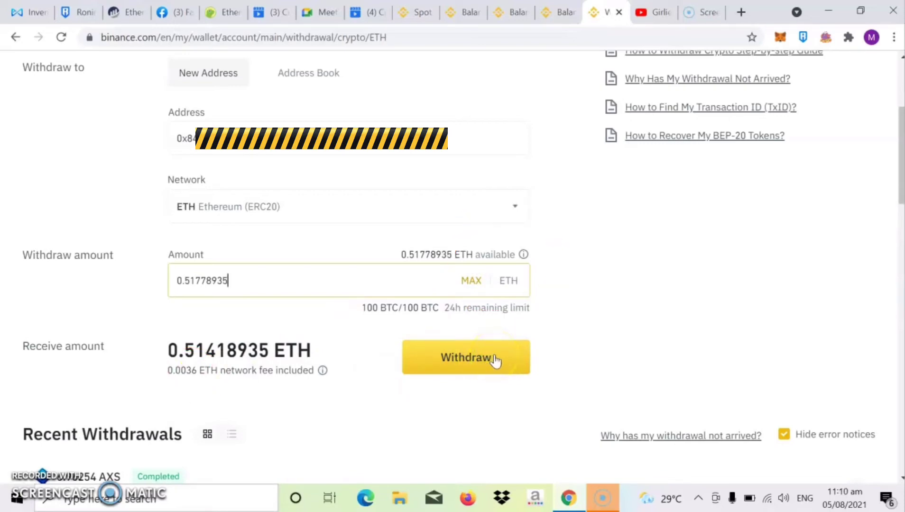
{"action": "left_click", "coordinate": [465, 357]}
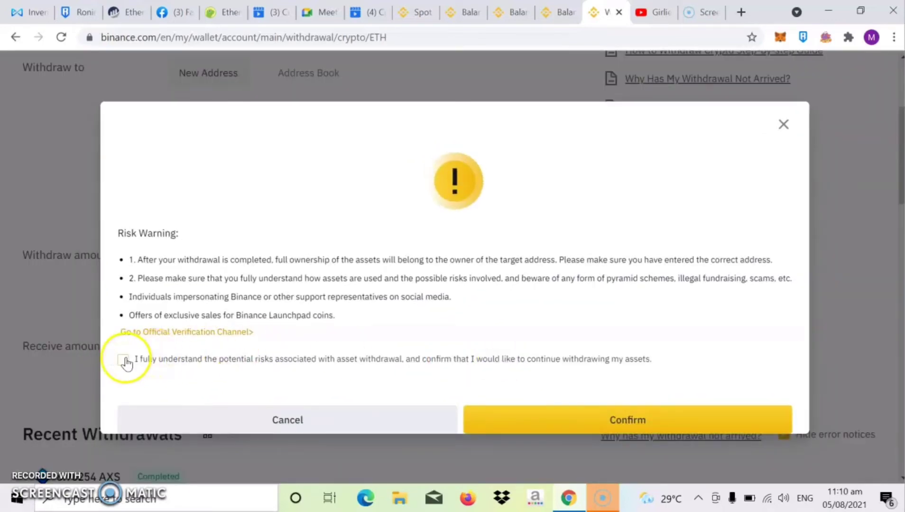
Acknowledge the risk warning and continue past the 0.51418935 ETH withdrawal summary
{"action": "left_click", "coordinate": [123, 359]}
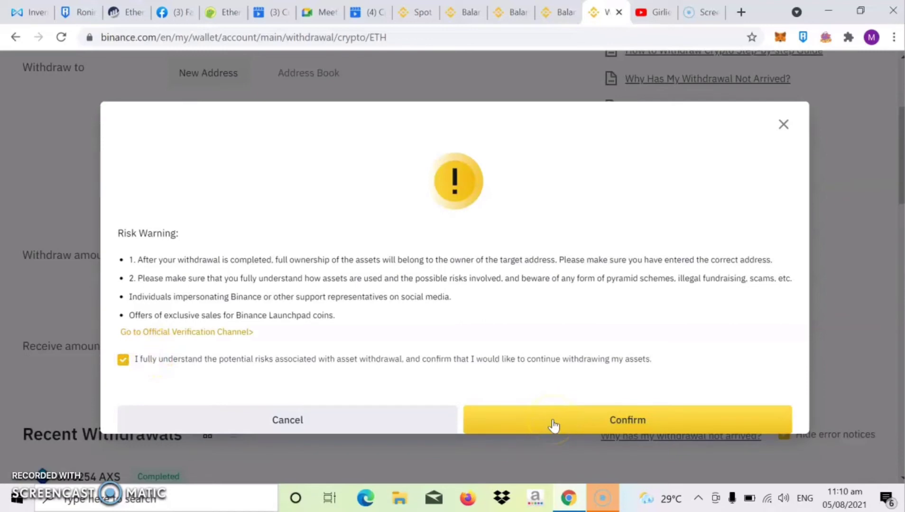
{"action": "left_click", "coordinate": [628, 420]}
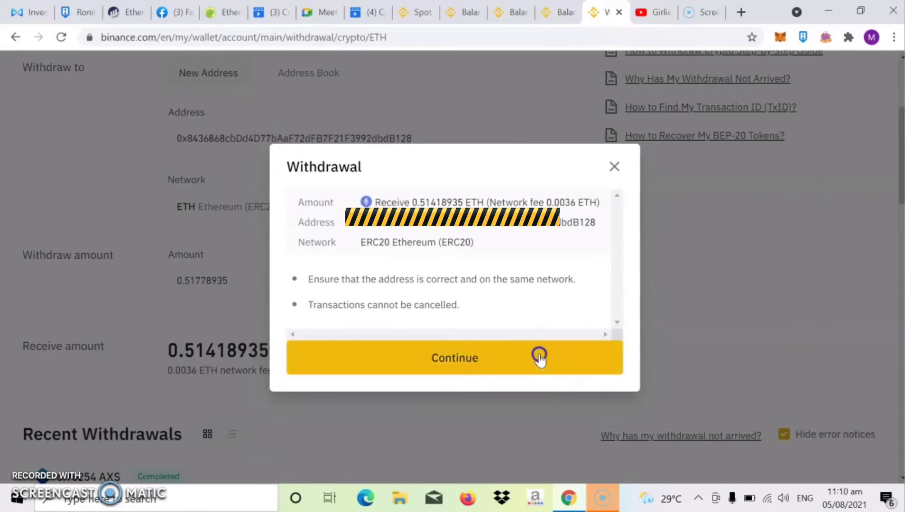
{"action": "left_click", "coordinate": [454, 358]}
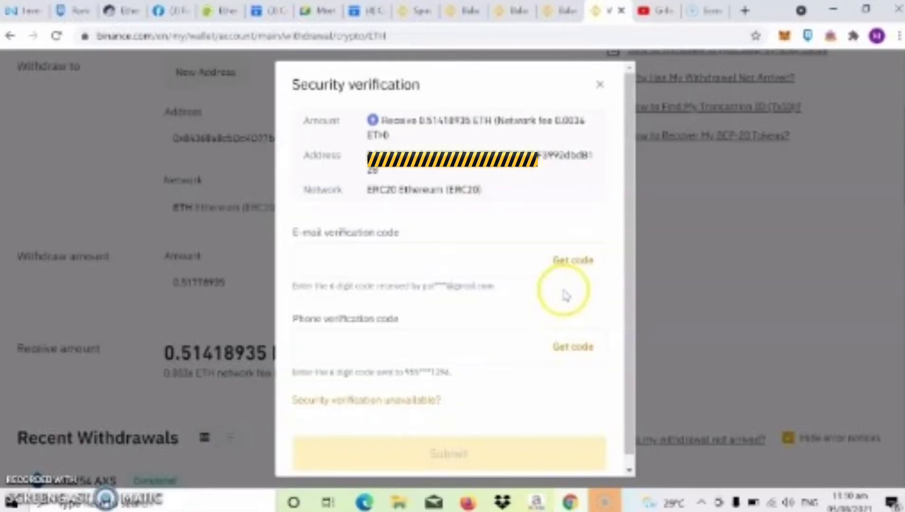
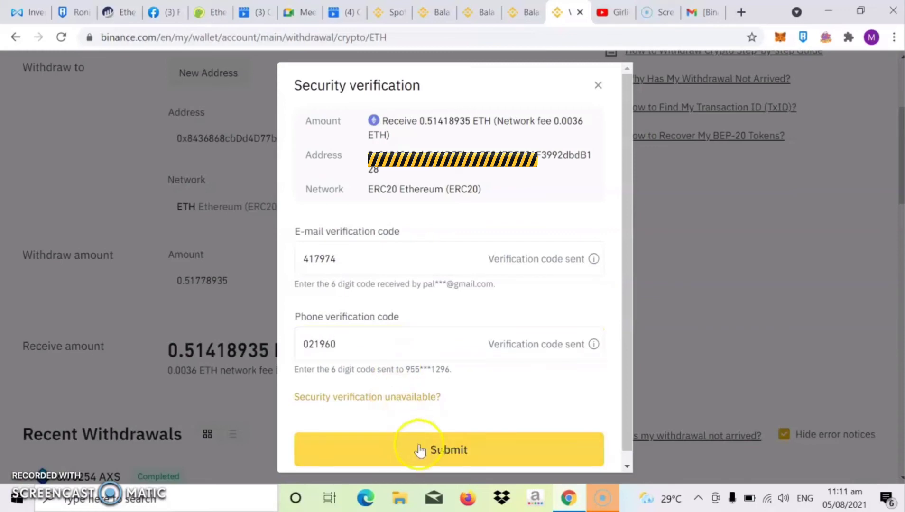
Enter the e-mail and phone verification codes and submit the ETH withdrawal request
{"action": "left_click", "coordinate": [449, 449]}
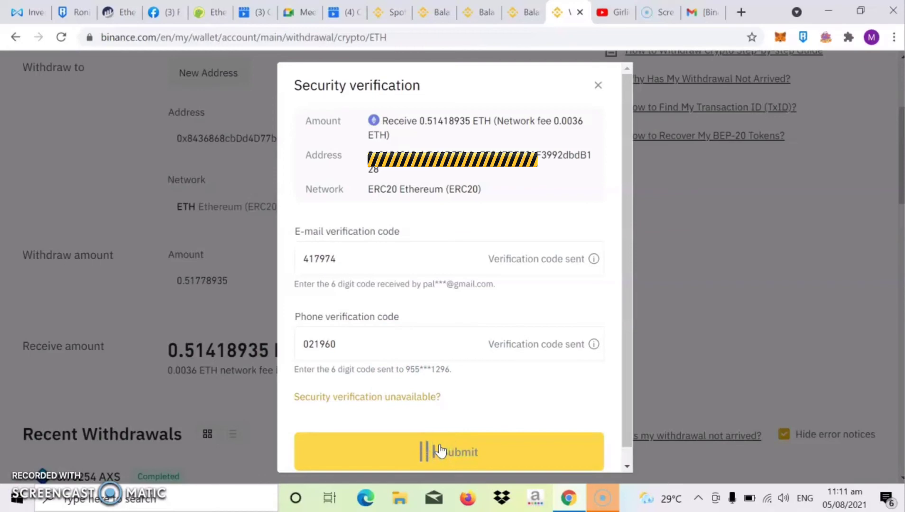
{"action": "left_click", "coordinate": [449, 452]}
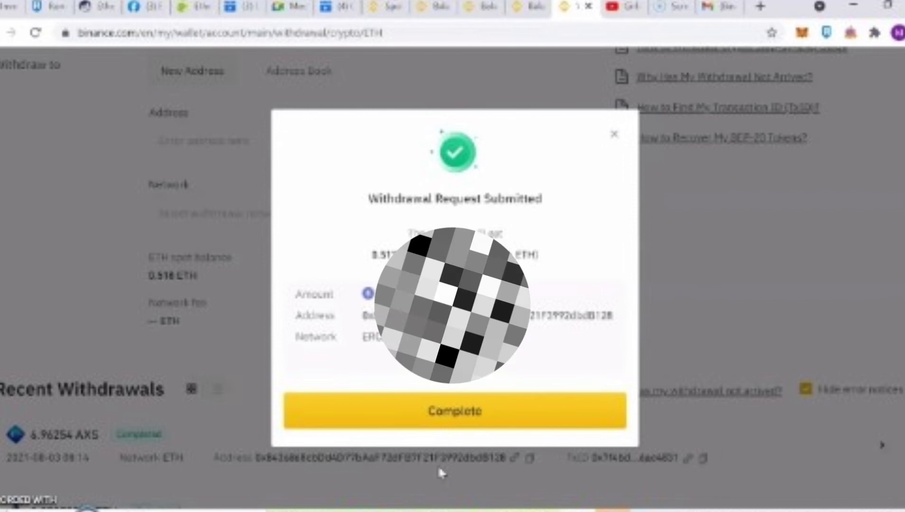
{"action": "left_click", "coordinate": [453, 411]}
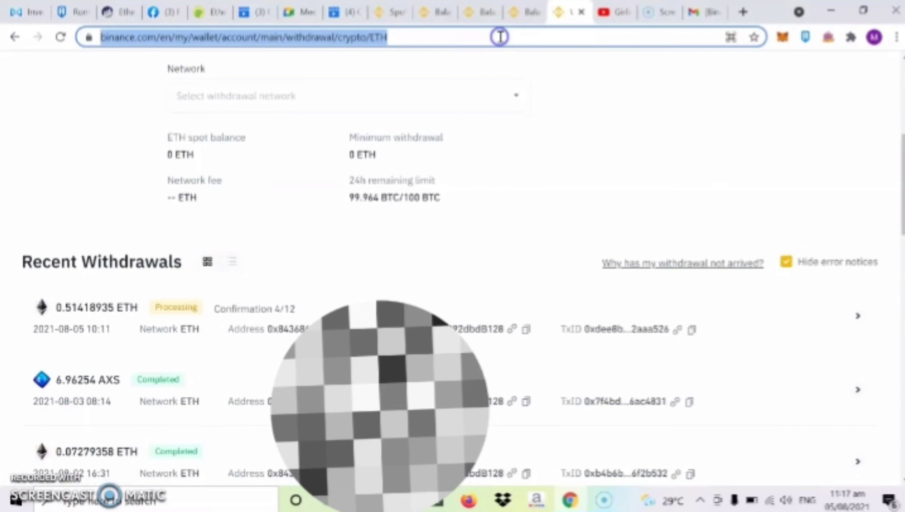
Check MetaMask shows the updated 0.5746 ETH balance after the completed withdrawal
{"action": "left_click", "coordinate": [782, 37]}
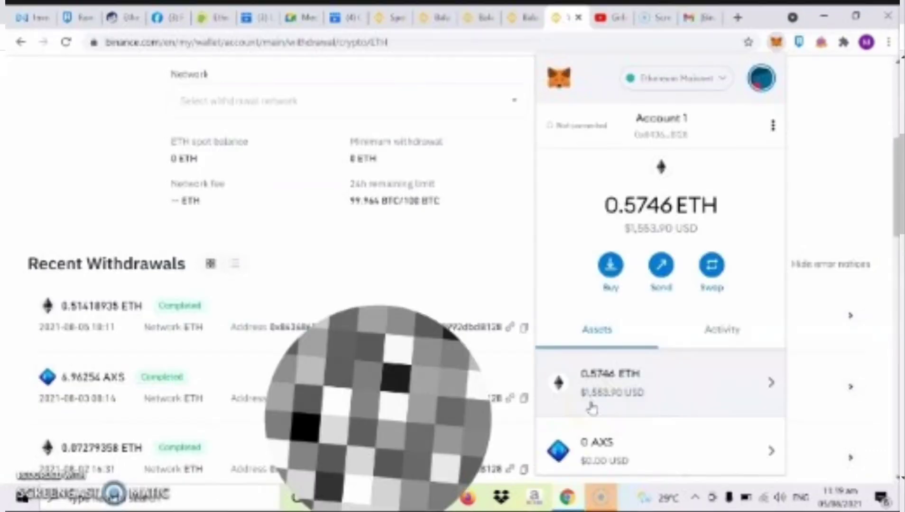